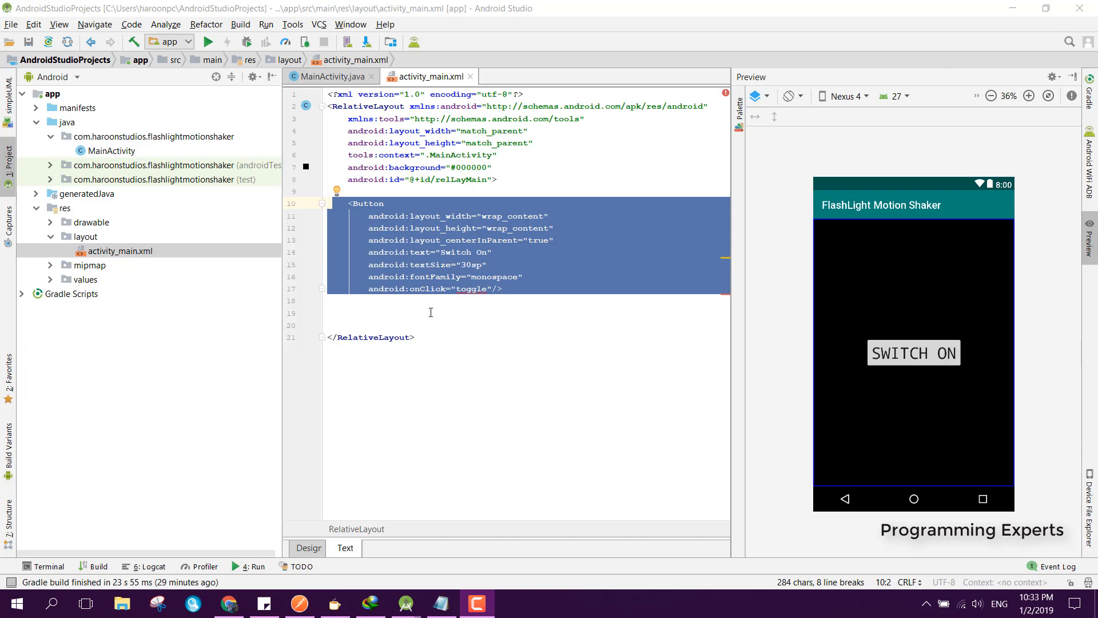
mouse_move(465, 466)
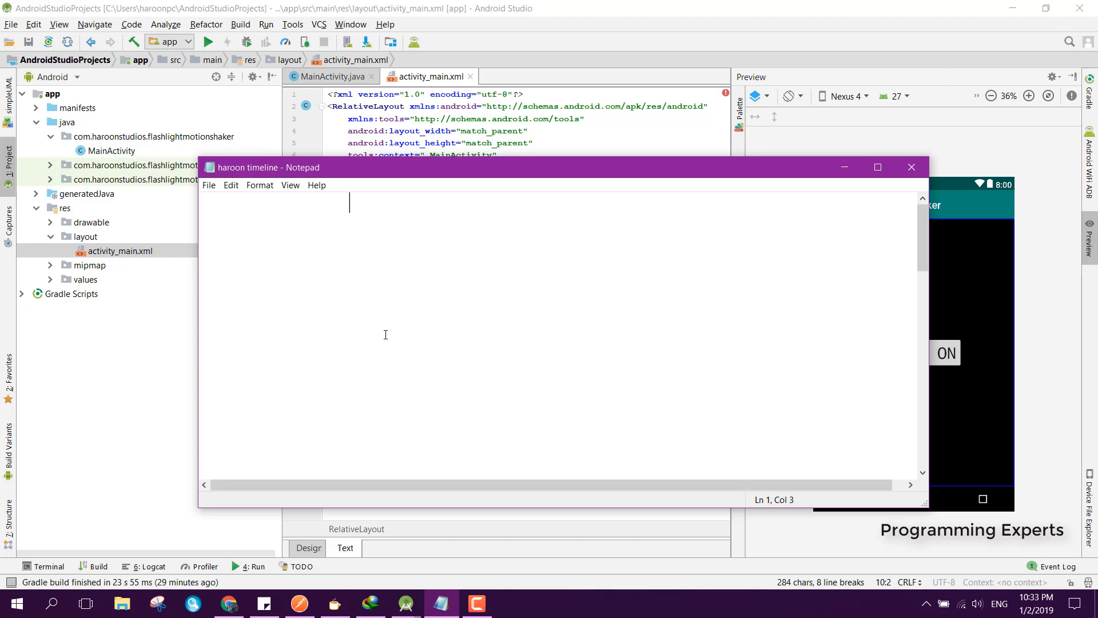
Type 'FLASH LIGHT with Motion Shake service, that will be running' in Notepad.
type("FLASH LIGHT")
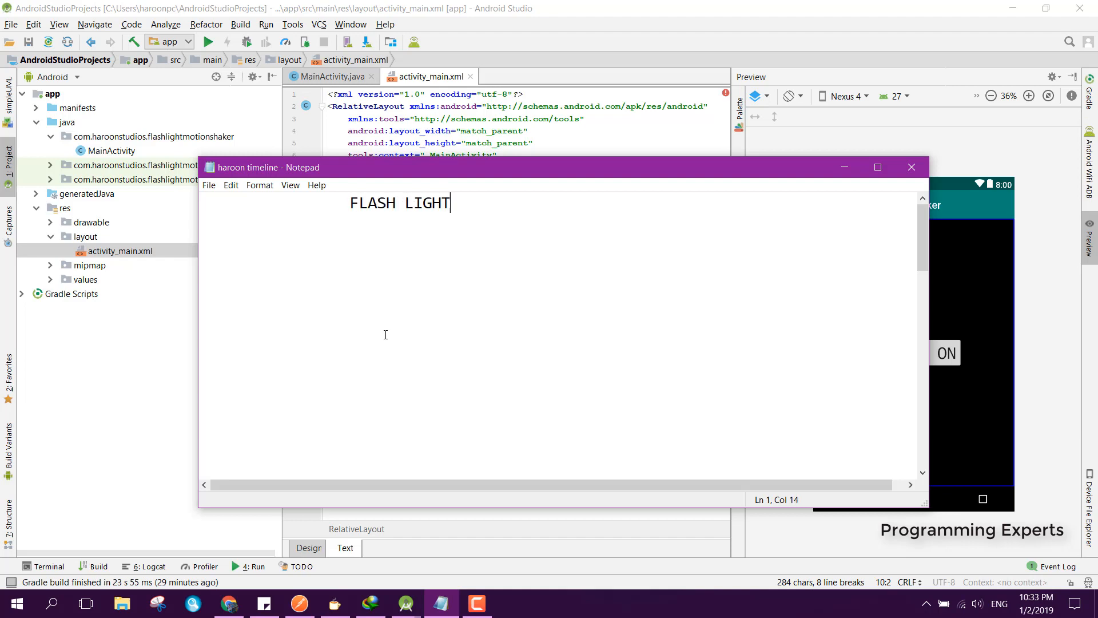
type("with Motion")
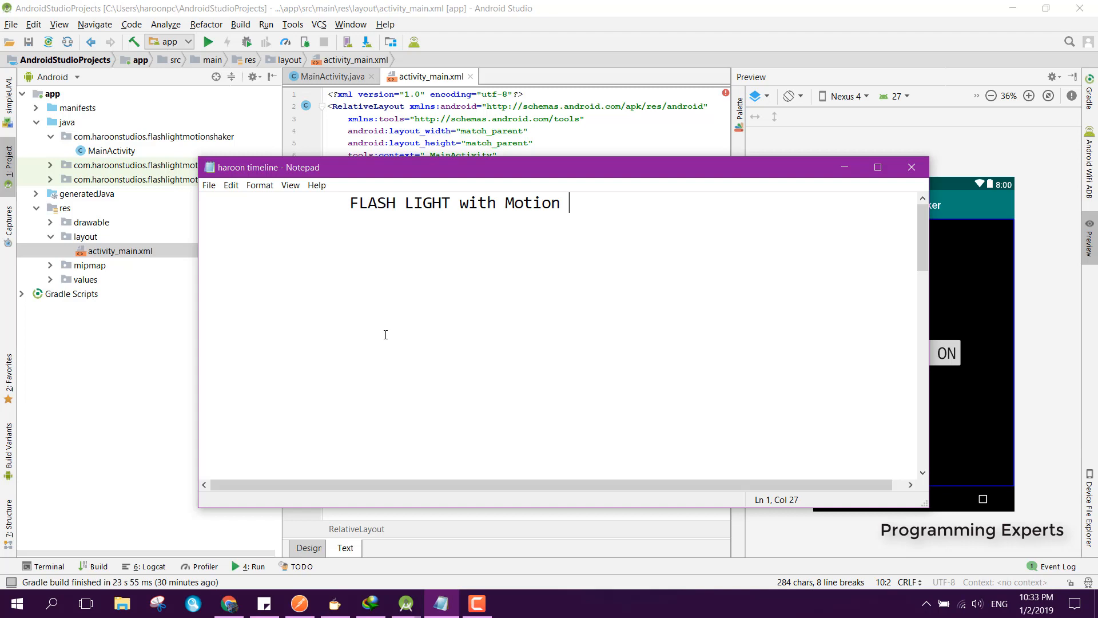
type("Shake")
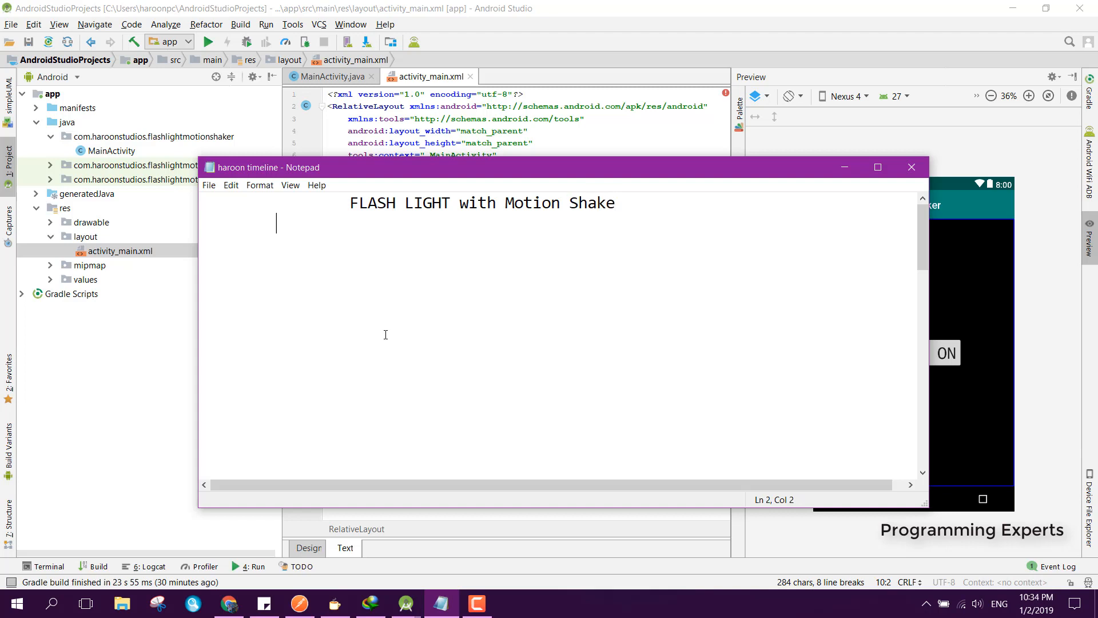
type("service,")
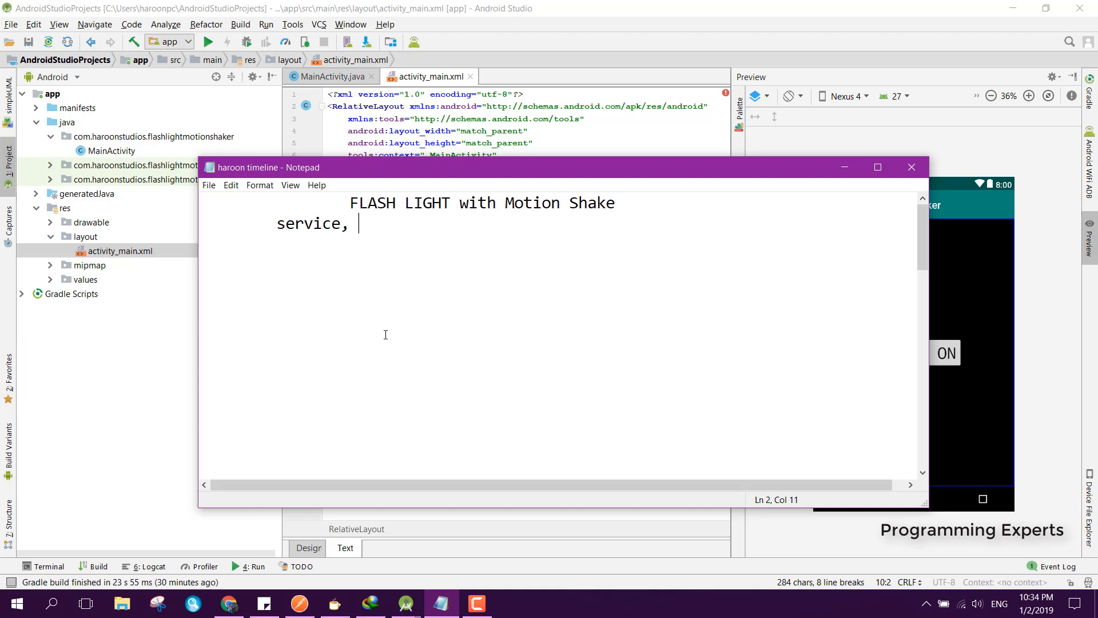
type("that will")
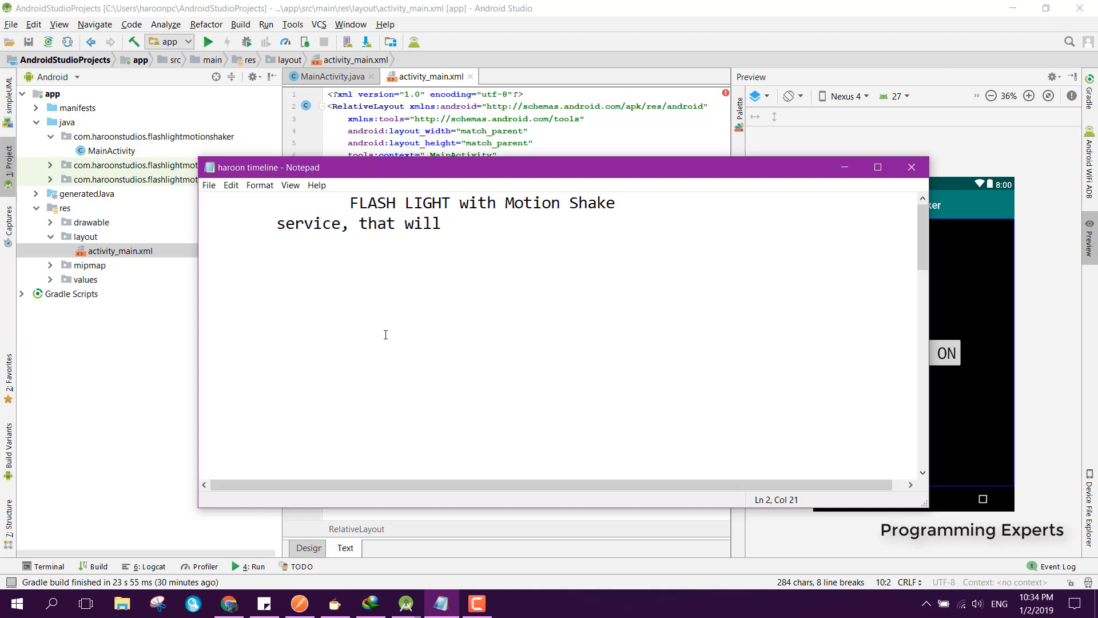
type("be r")
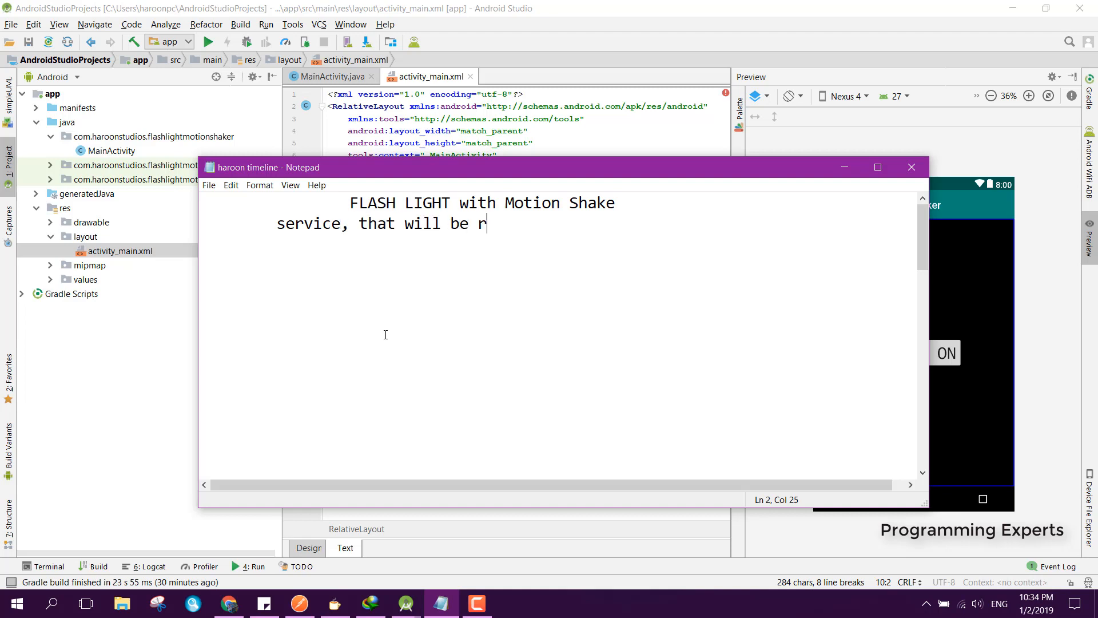
type("unning in background.")
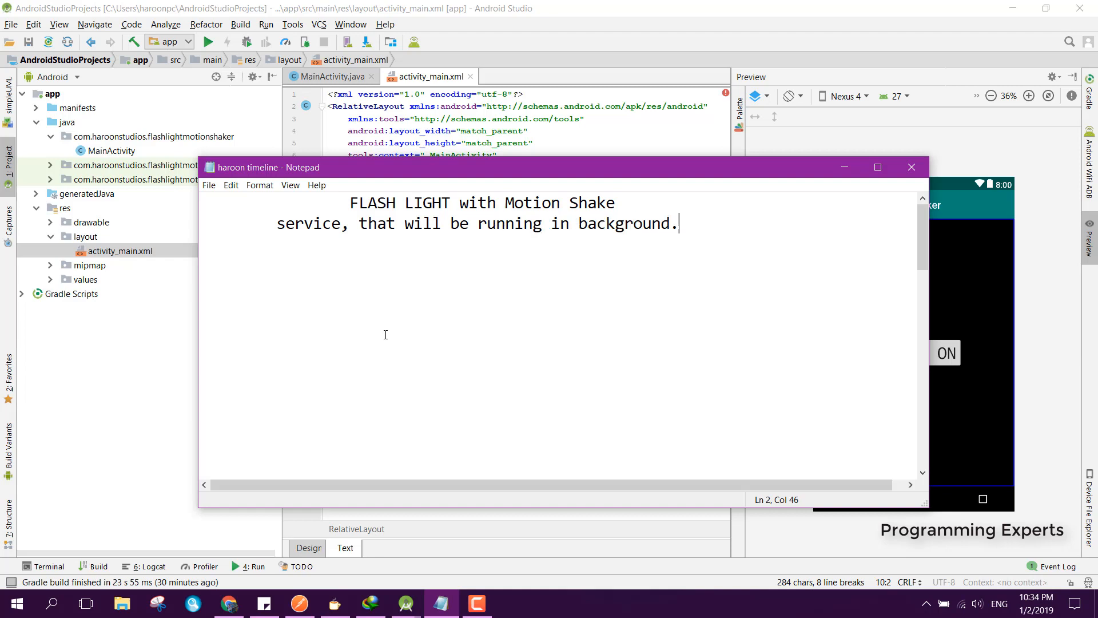
On a new line, add 'it will use the accelerometer sensor'.
key("enter")
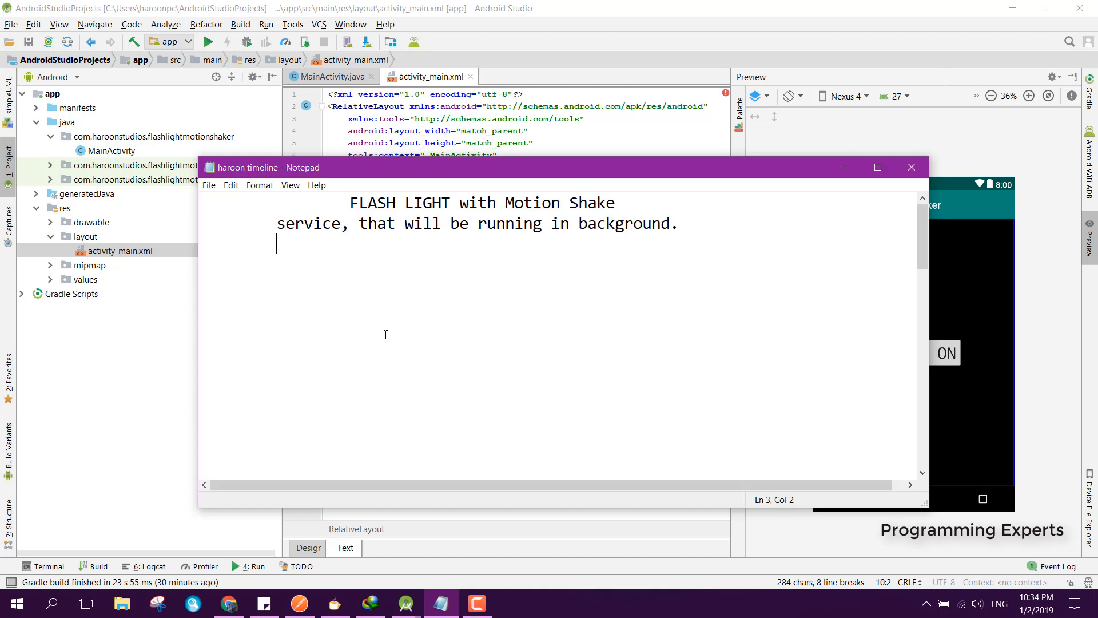
type("it will use")
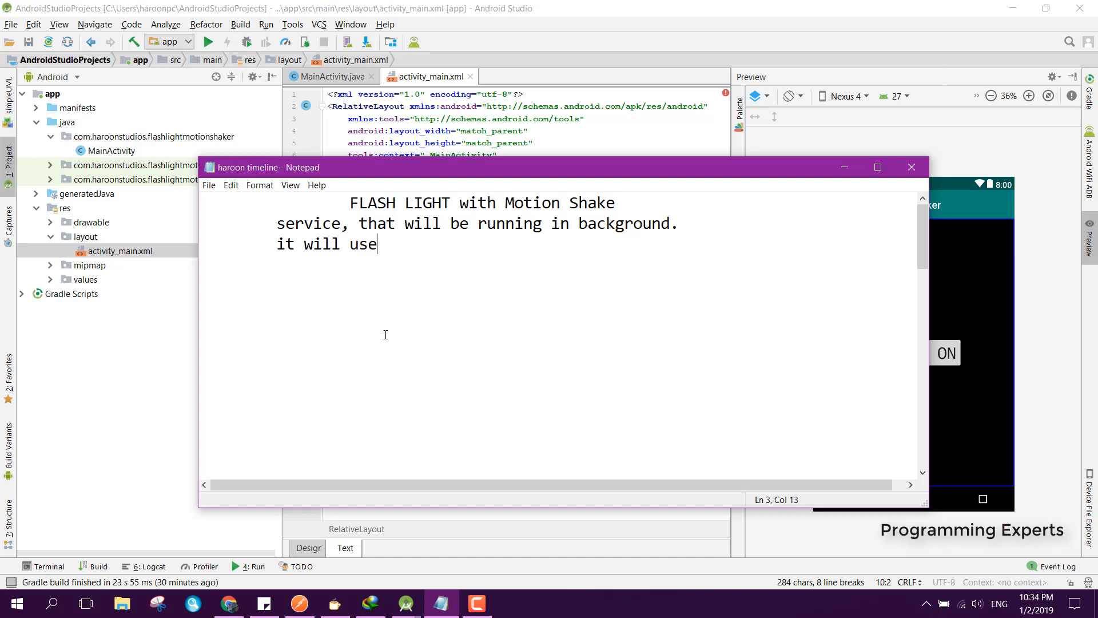
type("the accele")
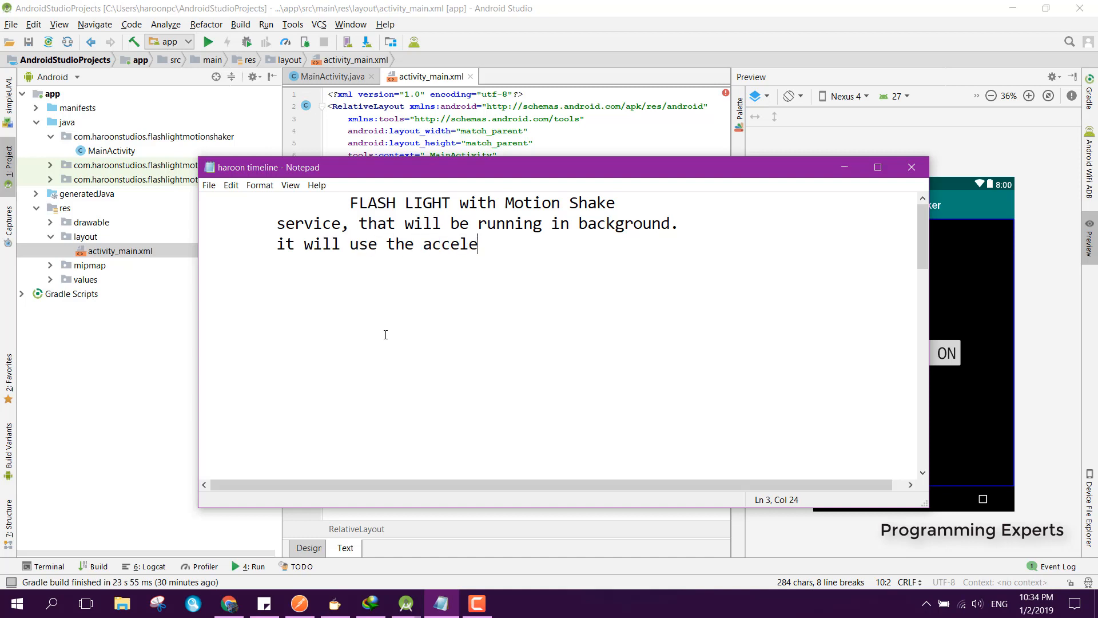
type("remoter")
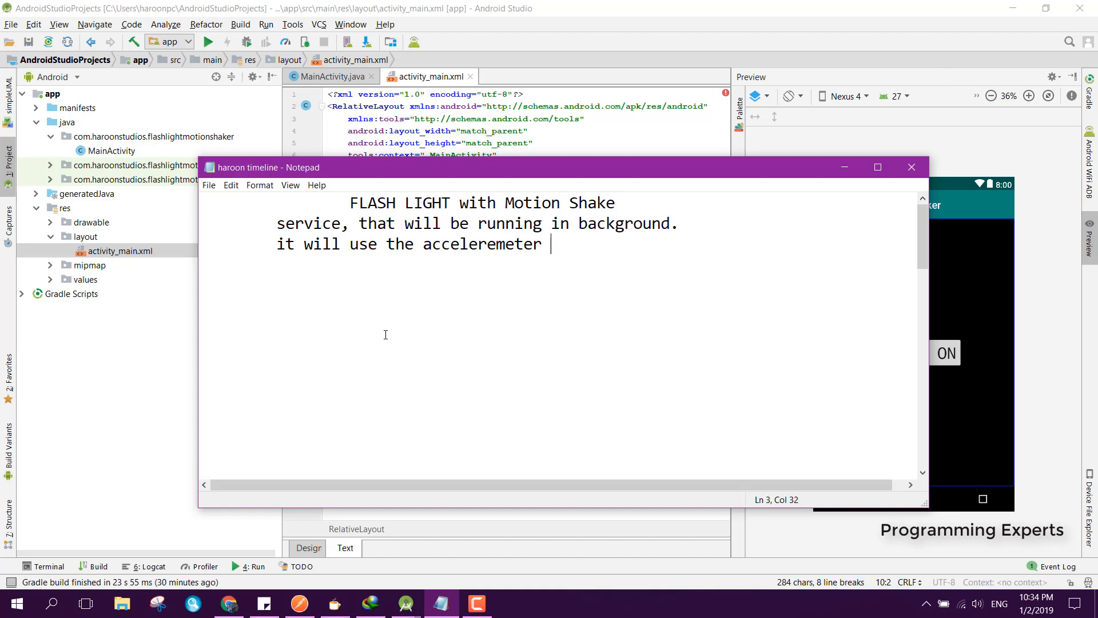
type("sensor")
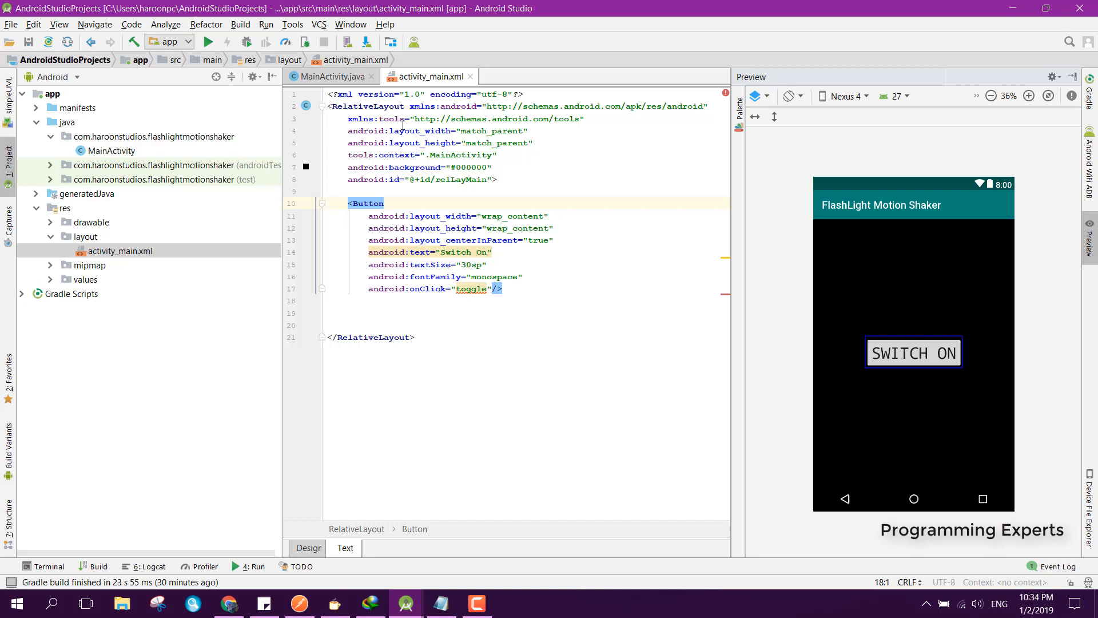
Switch to MainActivity.java, glance back at activity_main.xml, then return to MainActivity.java.
left_click(330, 76)
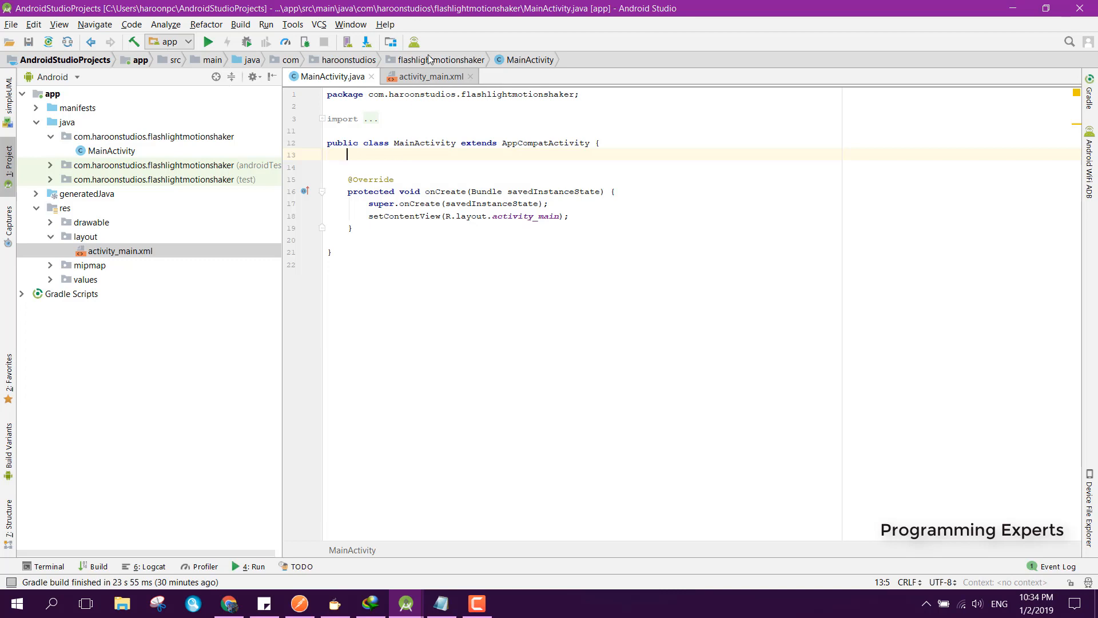
left_click(430, 76)
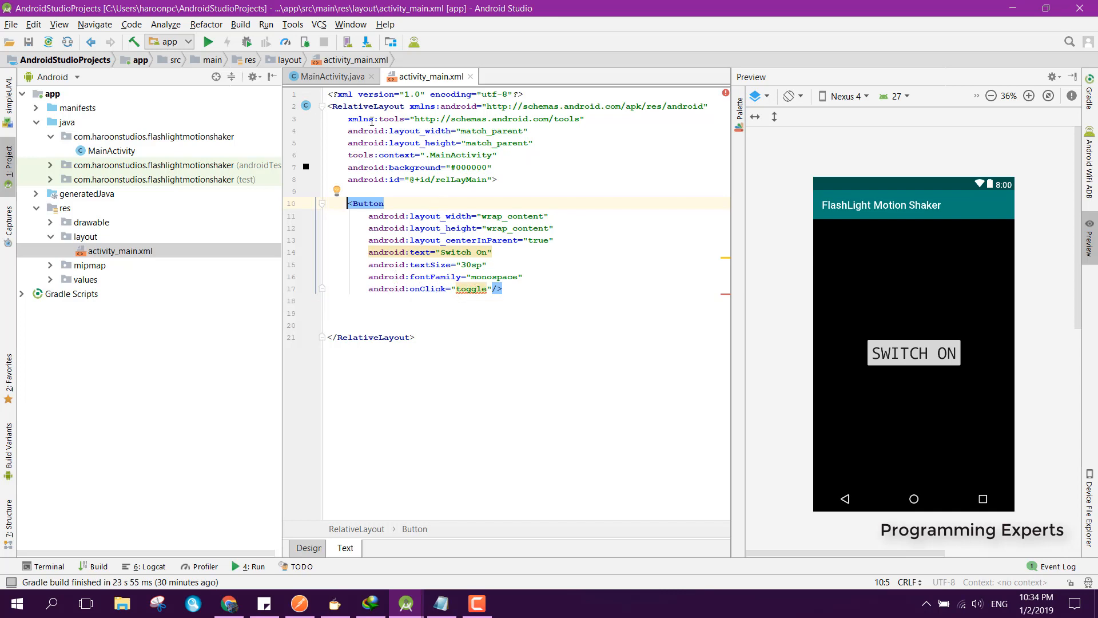
left_click(331, 76)
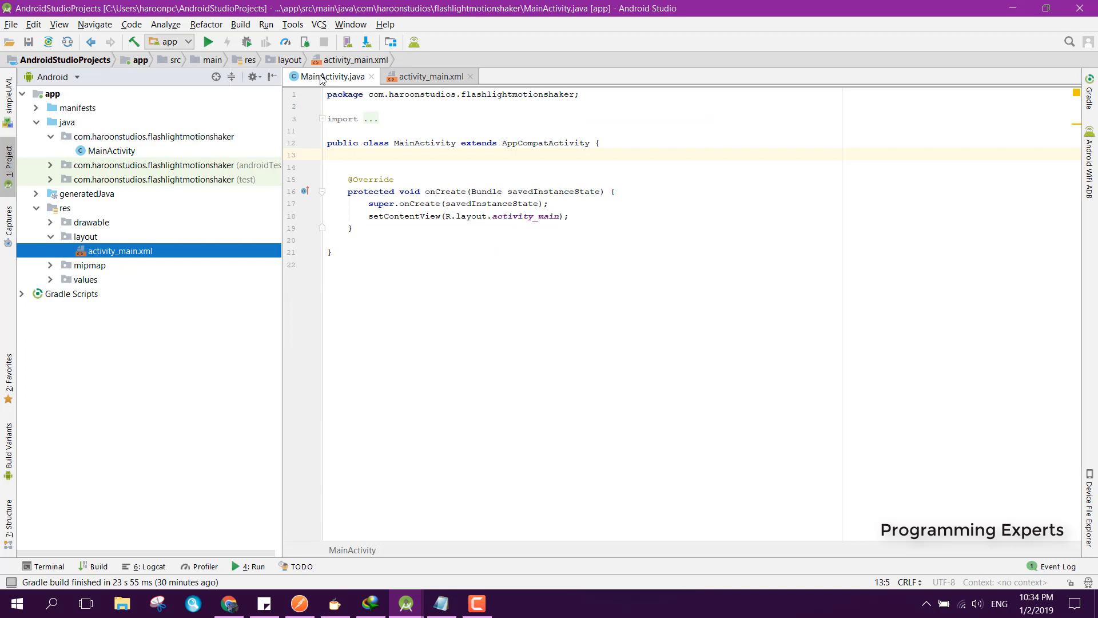
mouse_move(416, 185)
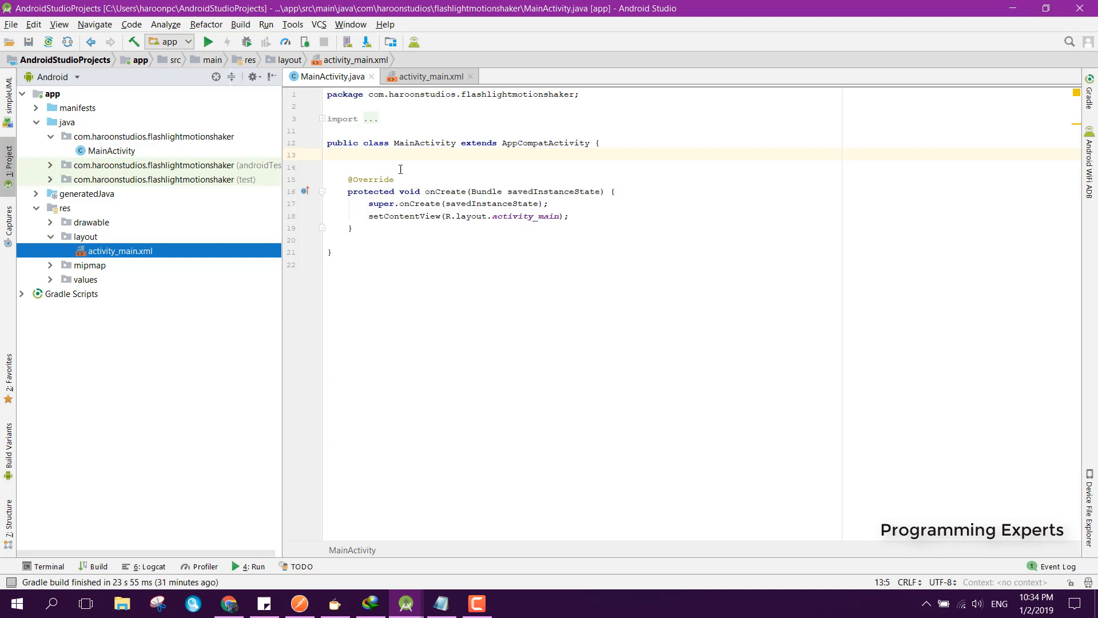
Declare the field boolean isSwitchedOn = false in MainActivity.
type("boo")
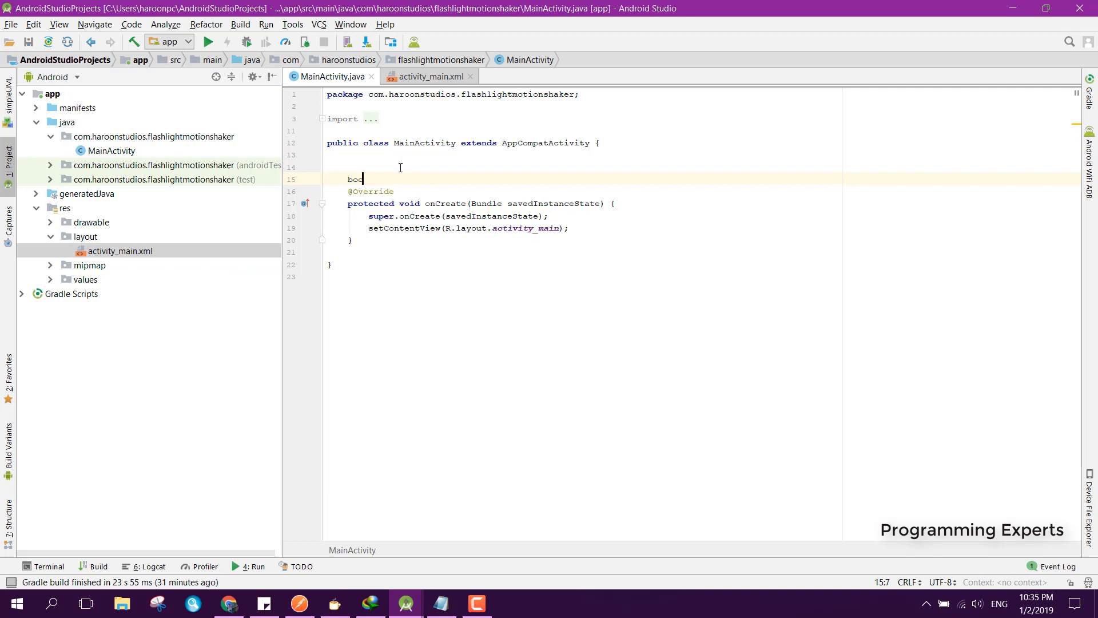
type("lean")
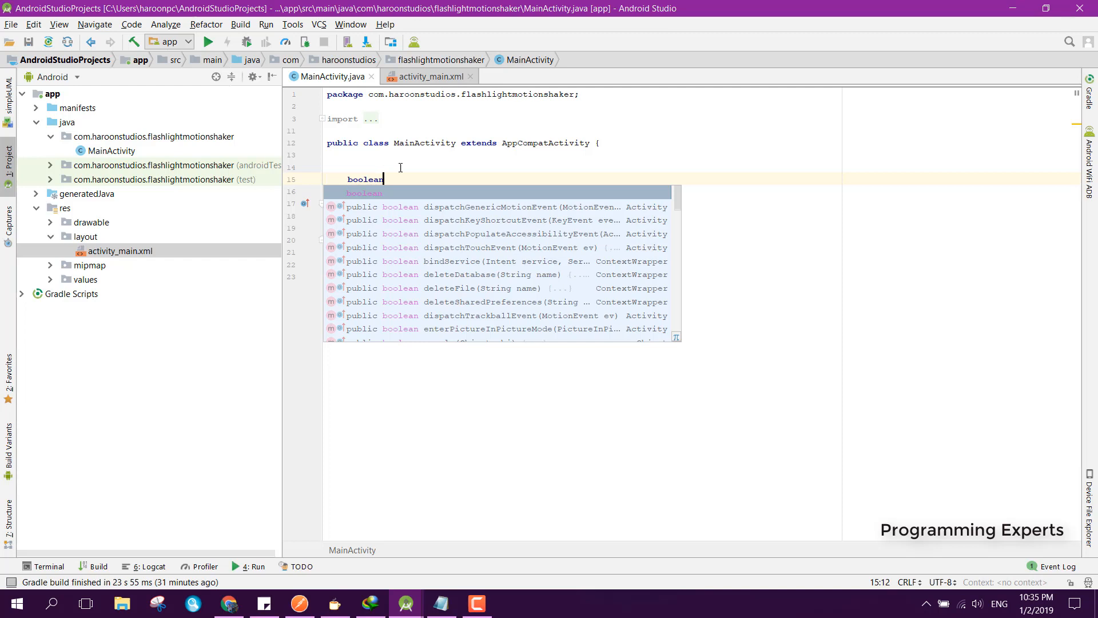
type("i")
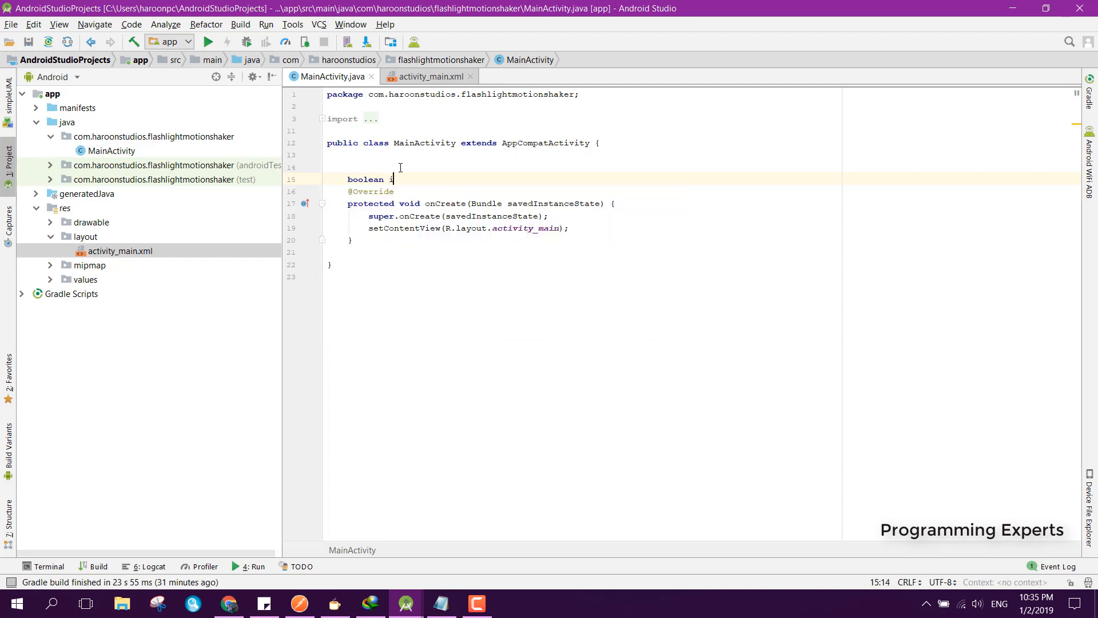
type("sSwit")
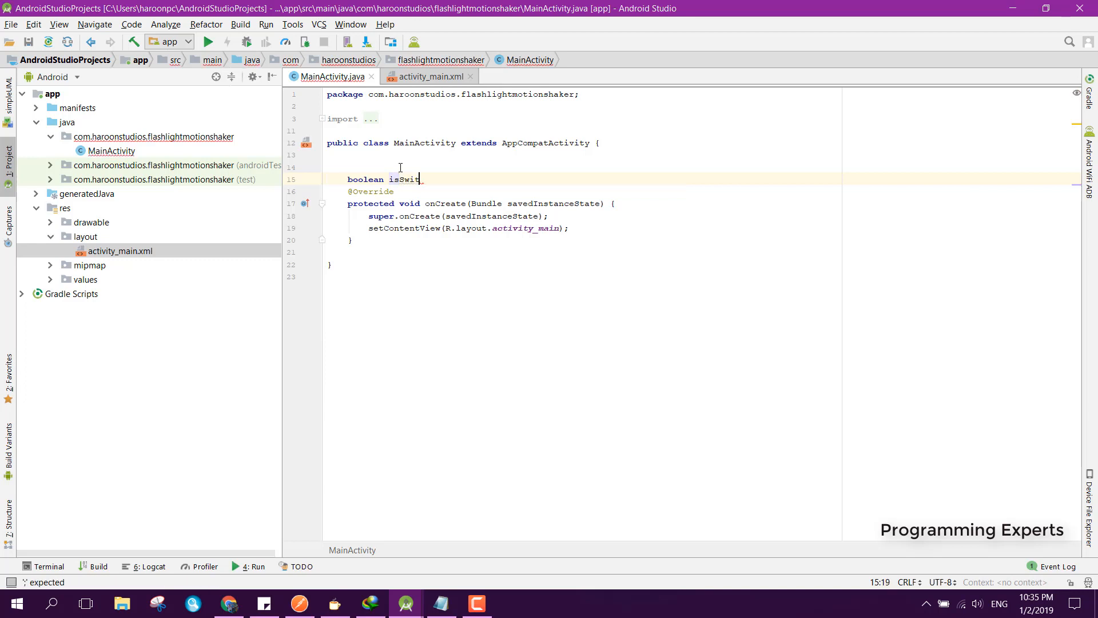
type("chedOn_ = fa")
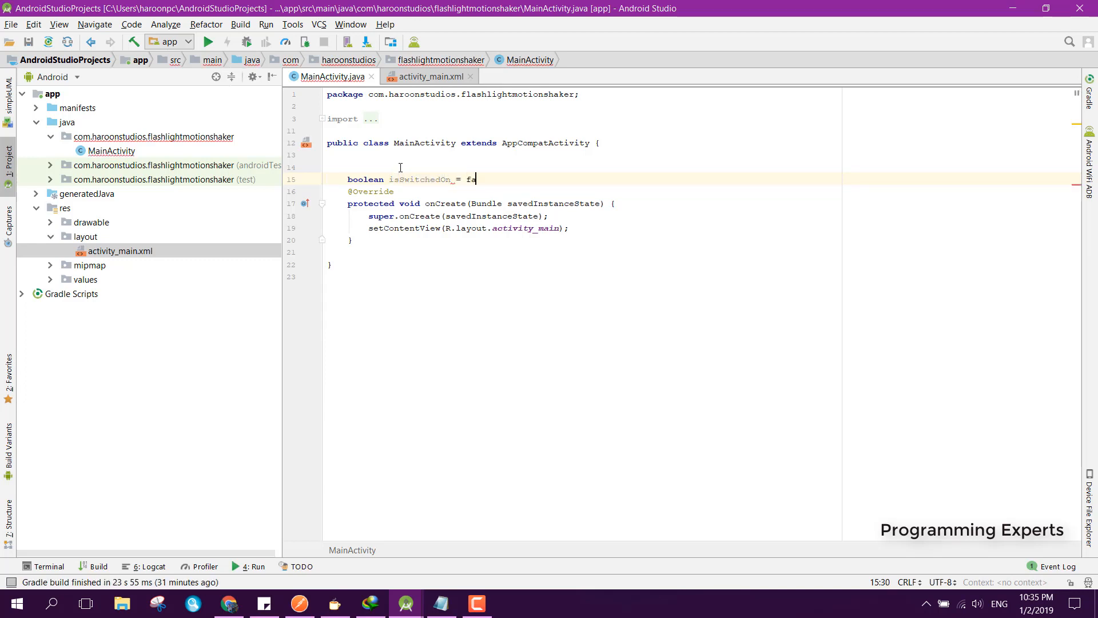
type("lse;")
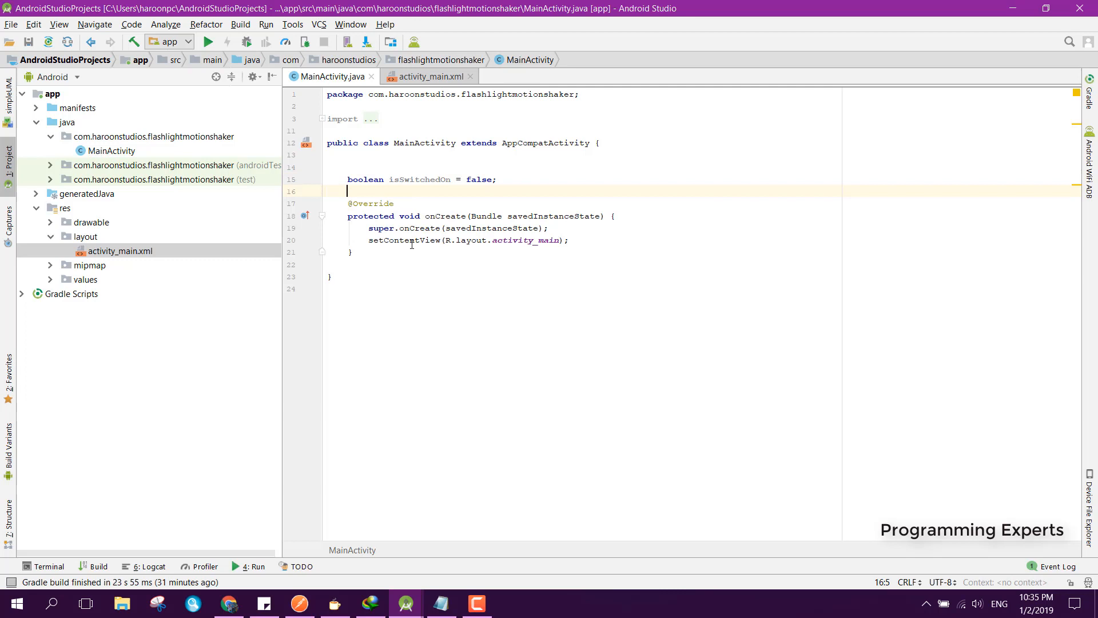
Add an empty public void toggle_LED(View v) method below onCreate.
type("public")
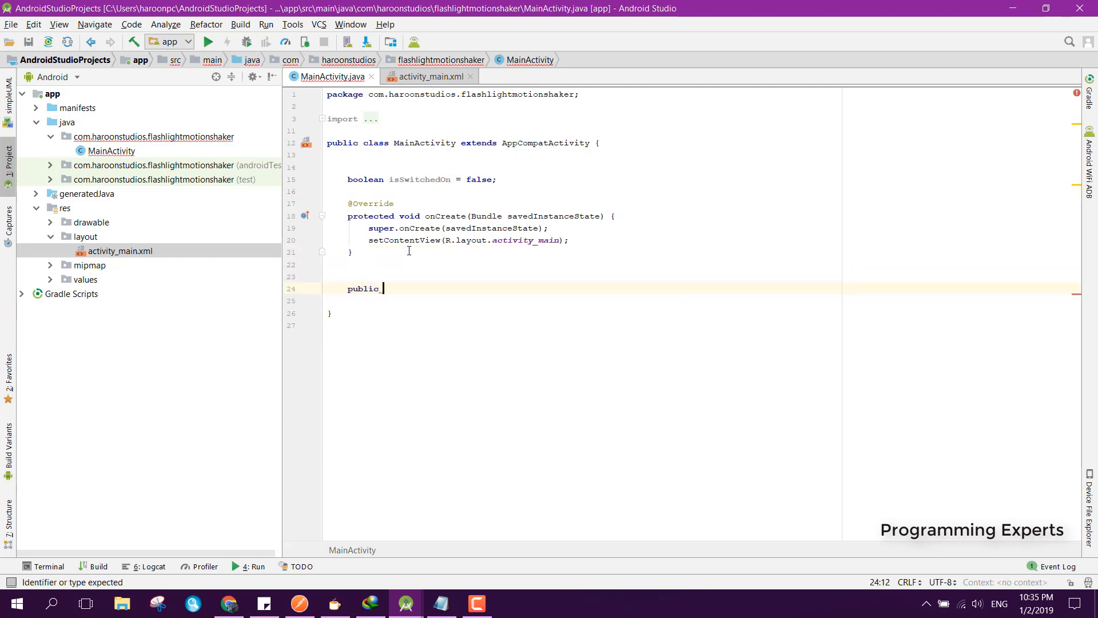
type("void b")
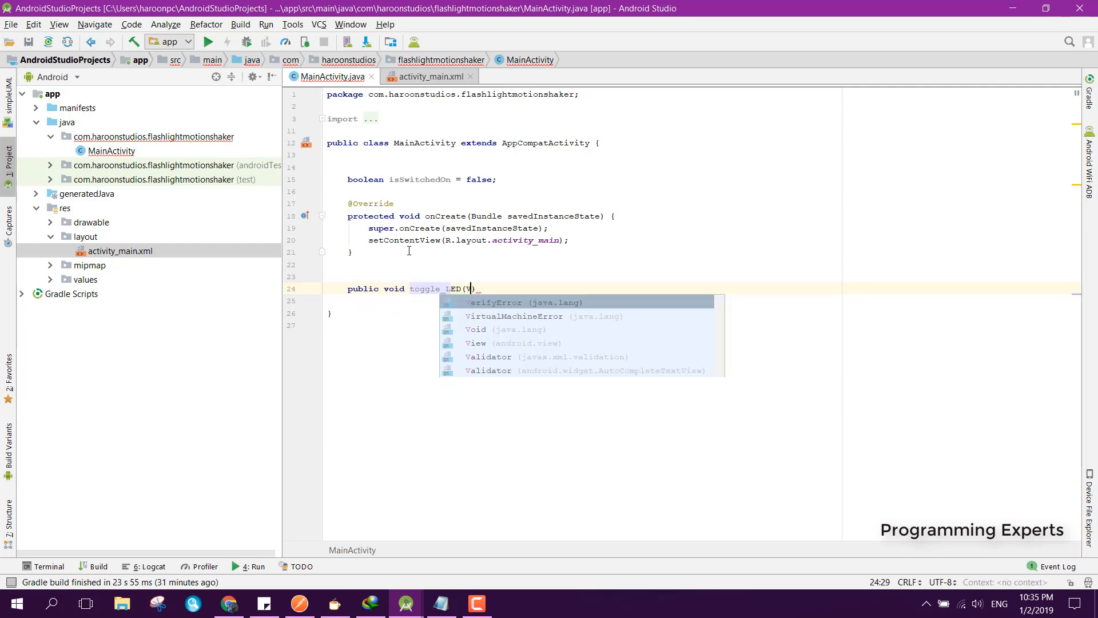
type("View v)")
left_click(703, 301)
type("{")
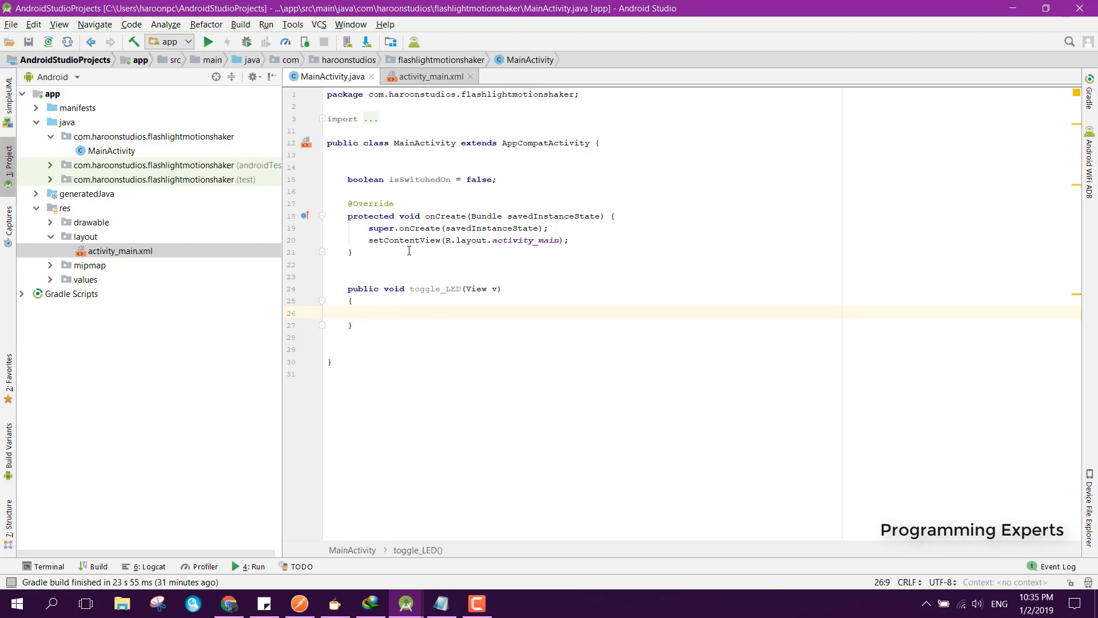
type("B")
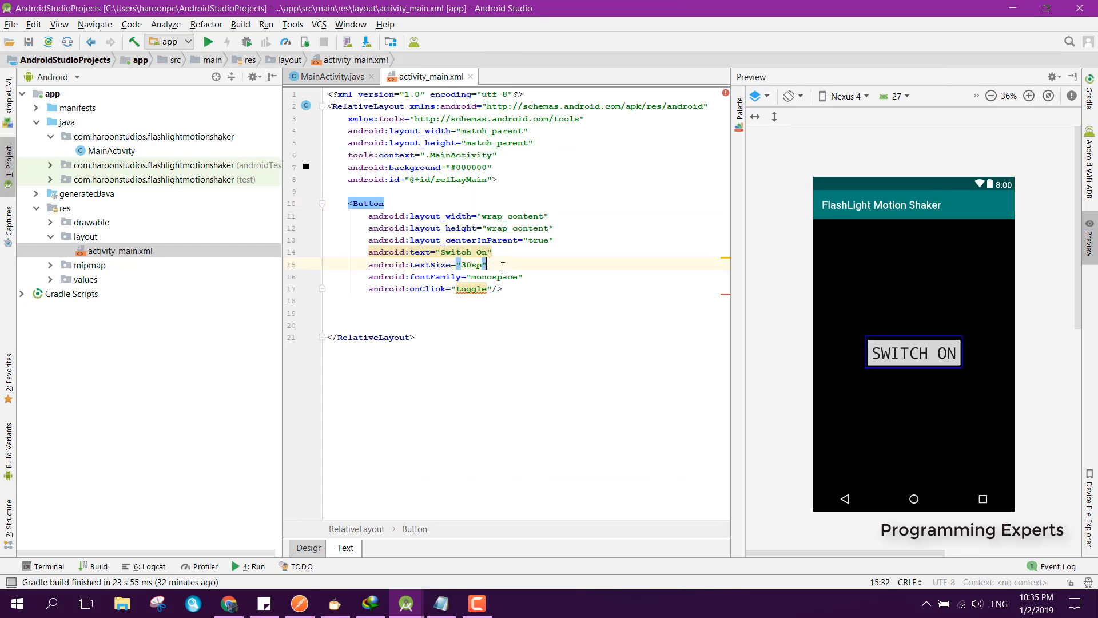
Give the button android:id '@+id/button1' and set its onClick to toggle_LED.
type("android:id=\"@+id/bu")
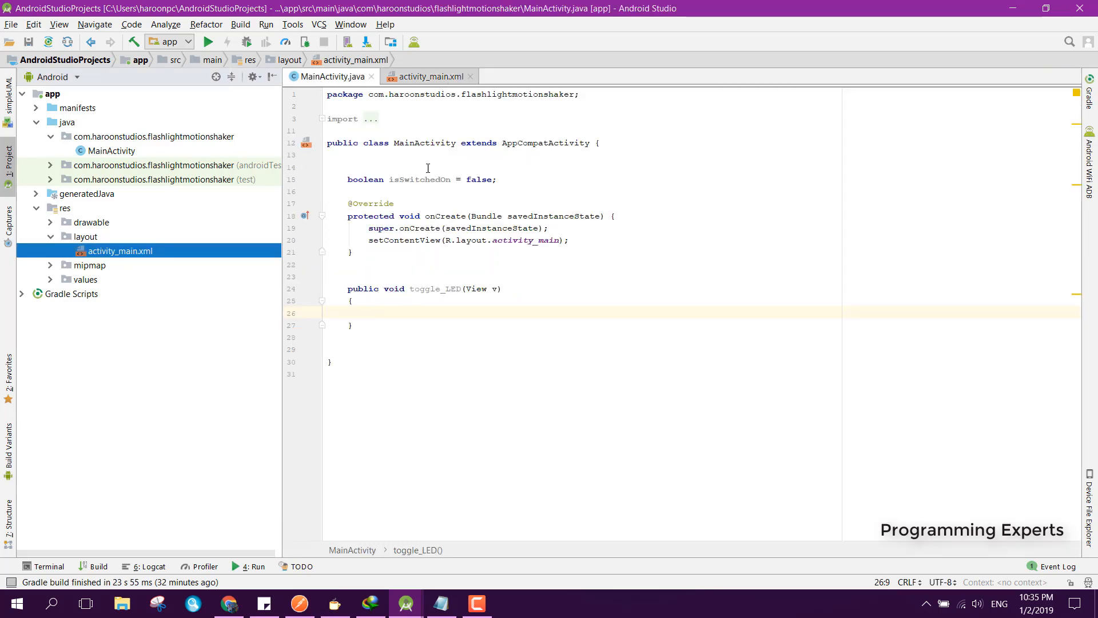
double_click(434, 288)
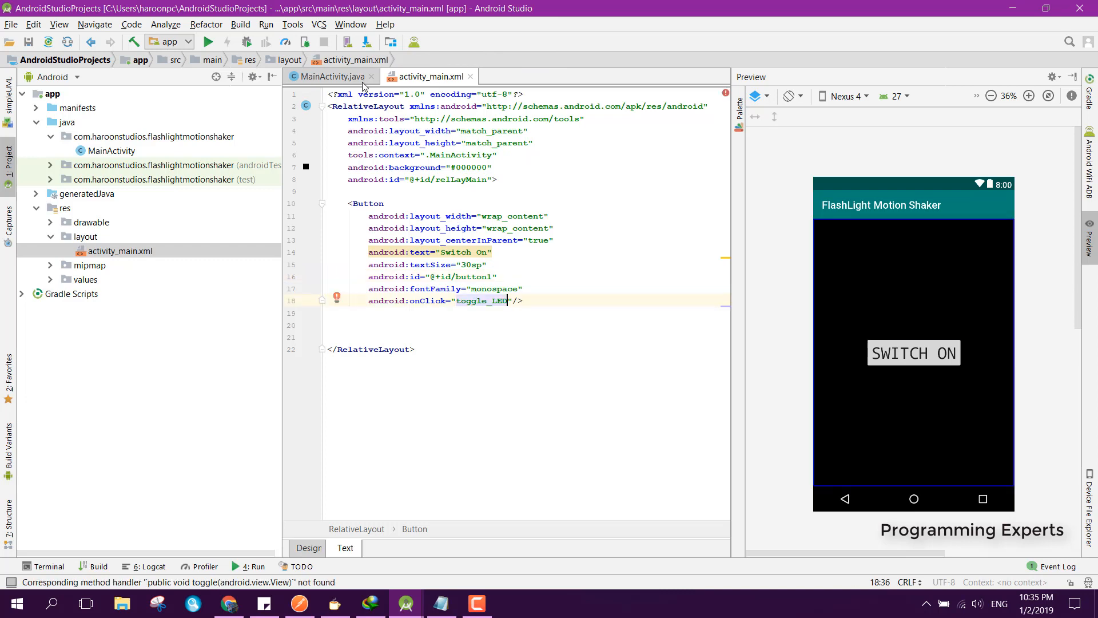
left_click(329, 76)
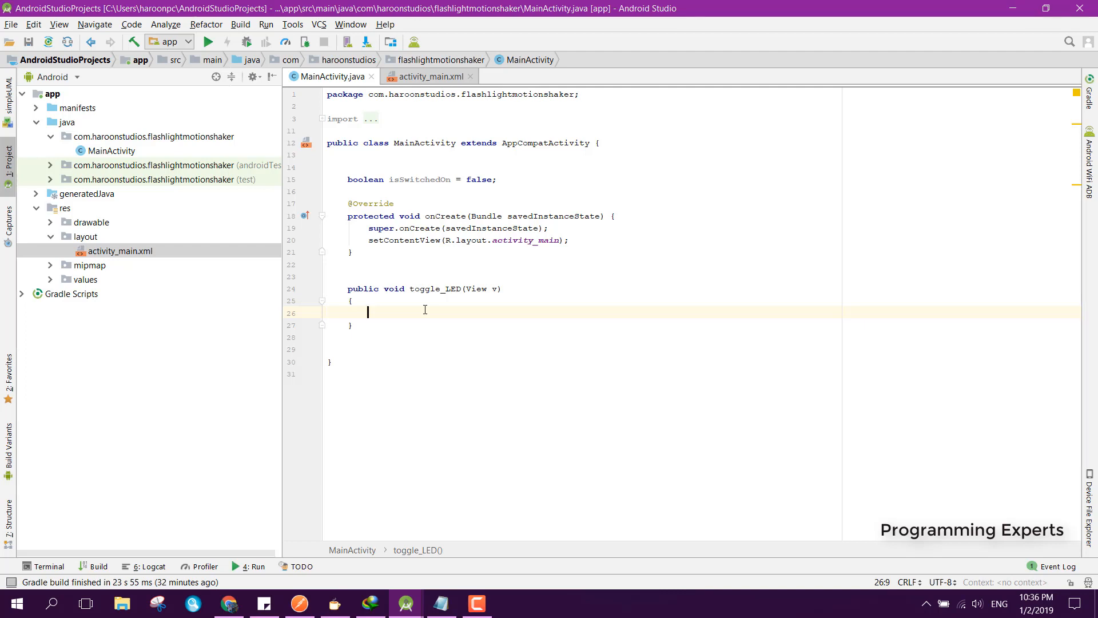
Cast v to Button and use if/else on getText() to swap 'Switch On' and 'Switch Off'.
type("Button")
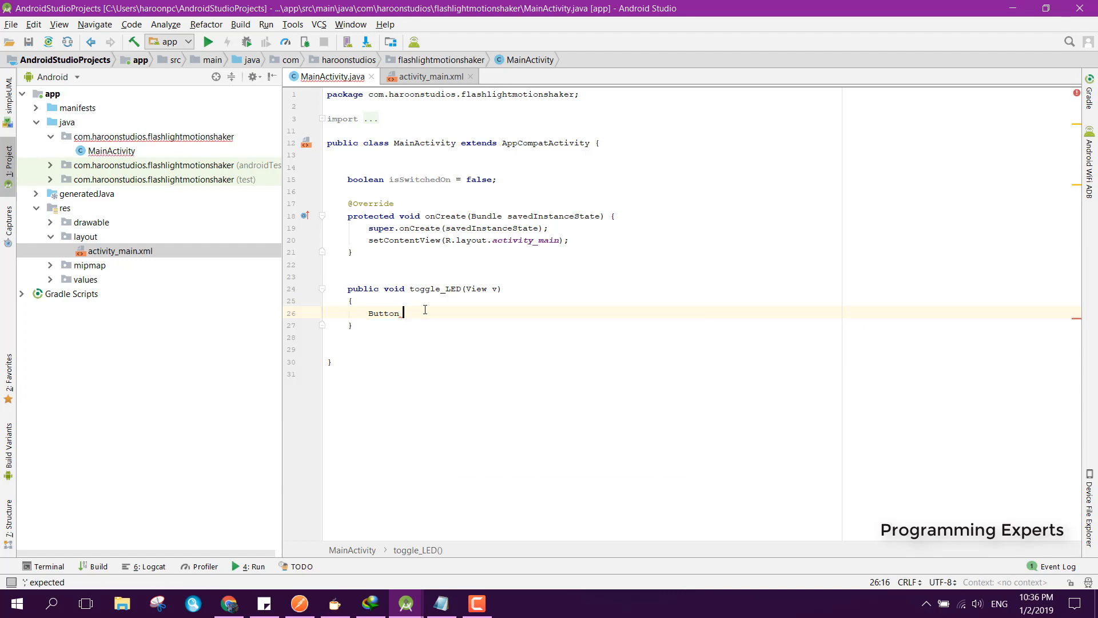
type("button =")
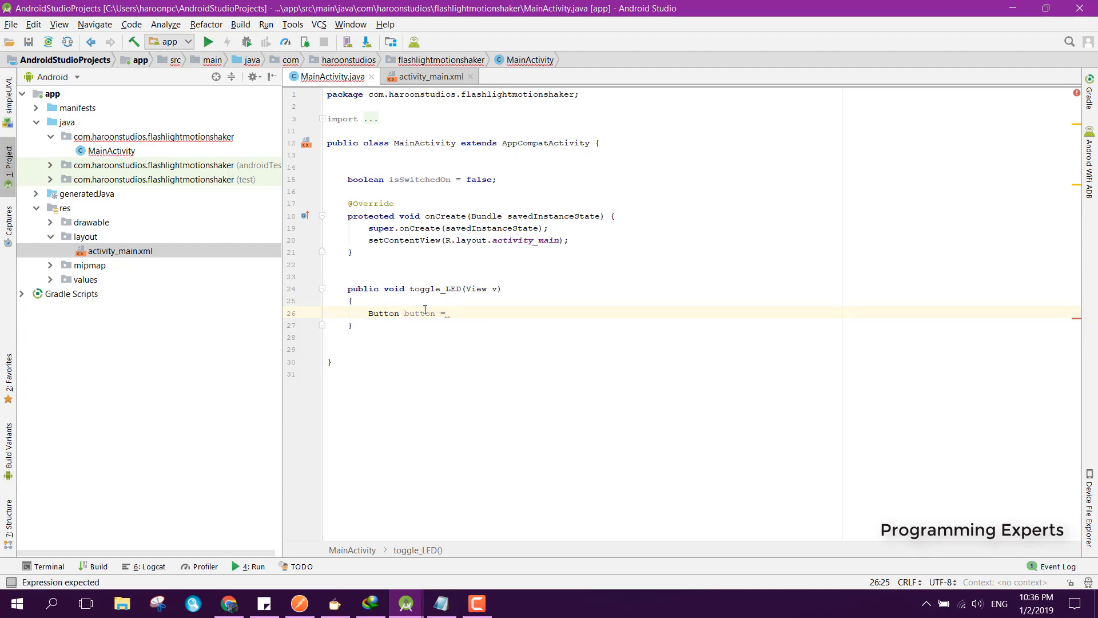
type("(Button)v;")
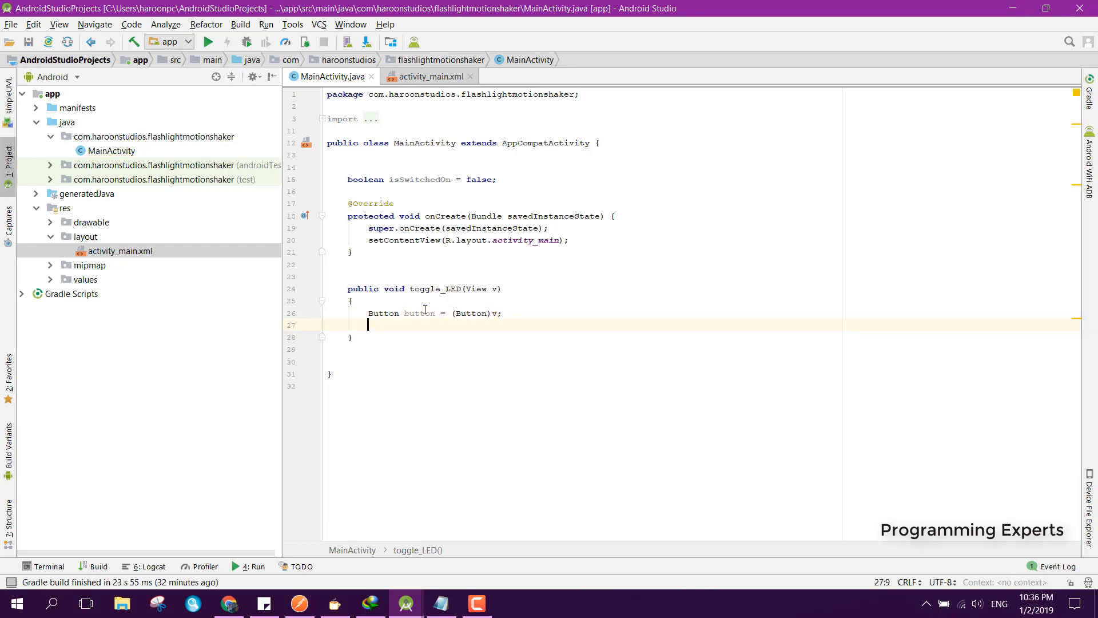
type("if (")
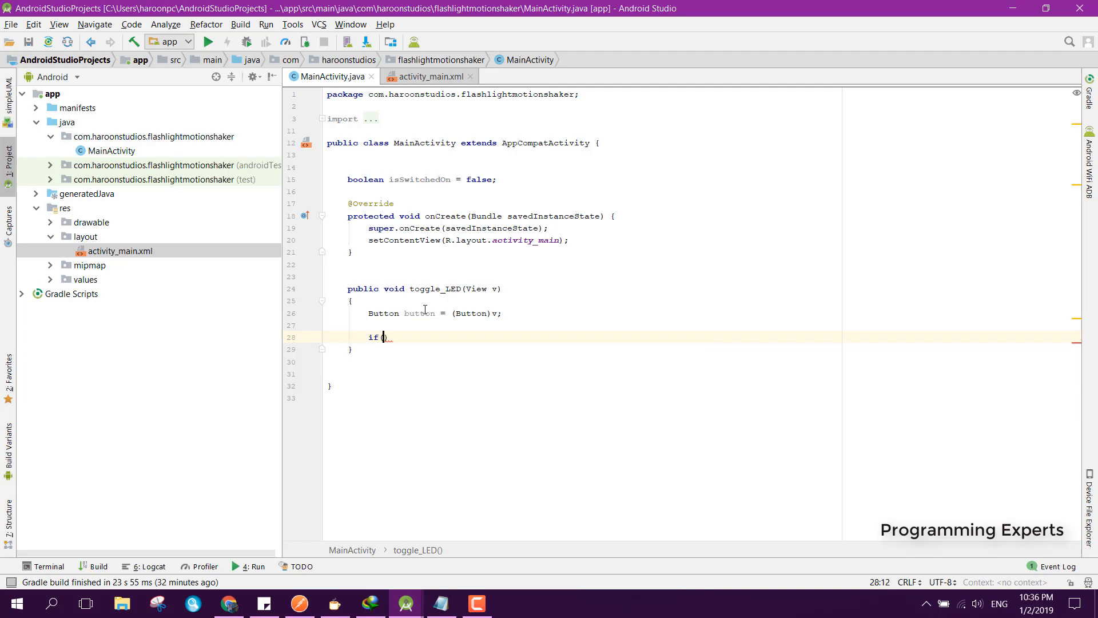
type("button.getText(")
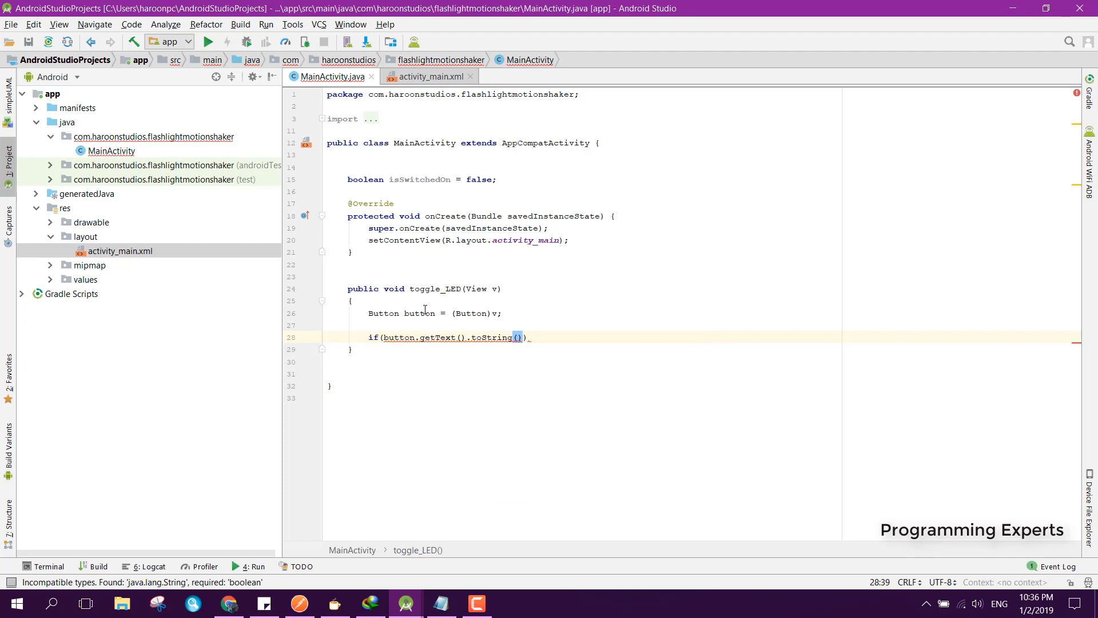
type(".equals(\"Switch On")
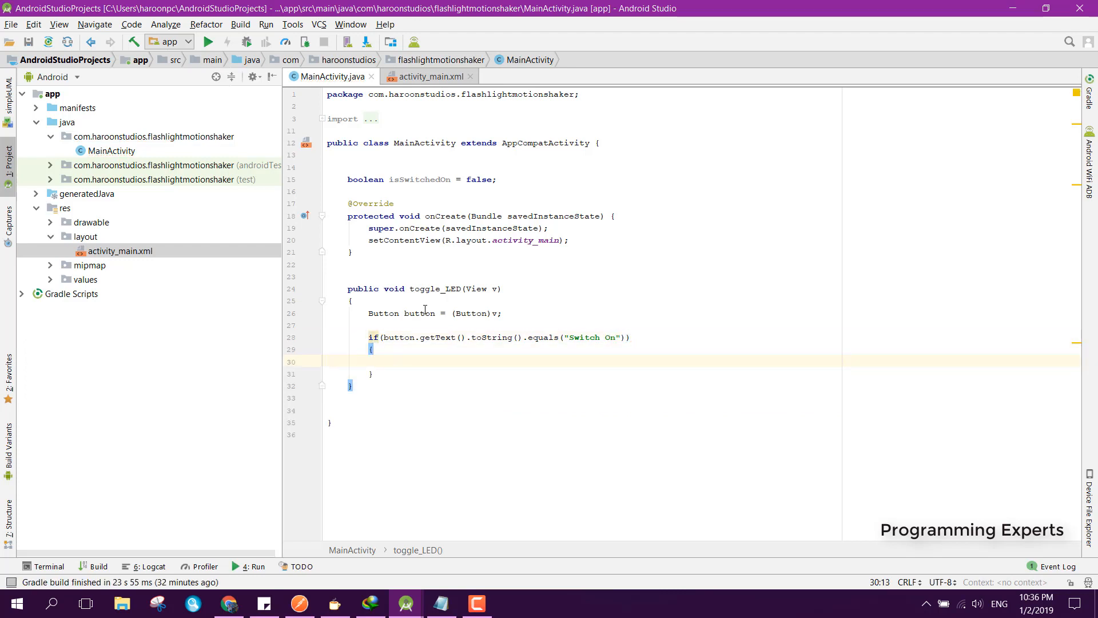
type("button.setText(\"Switch Off\");")
type("e;s")
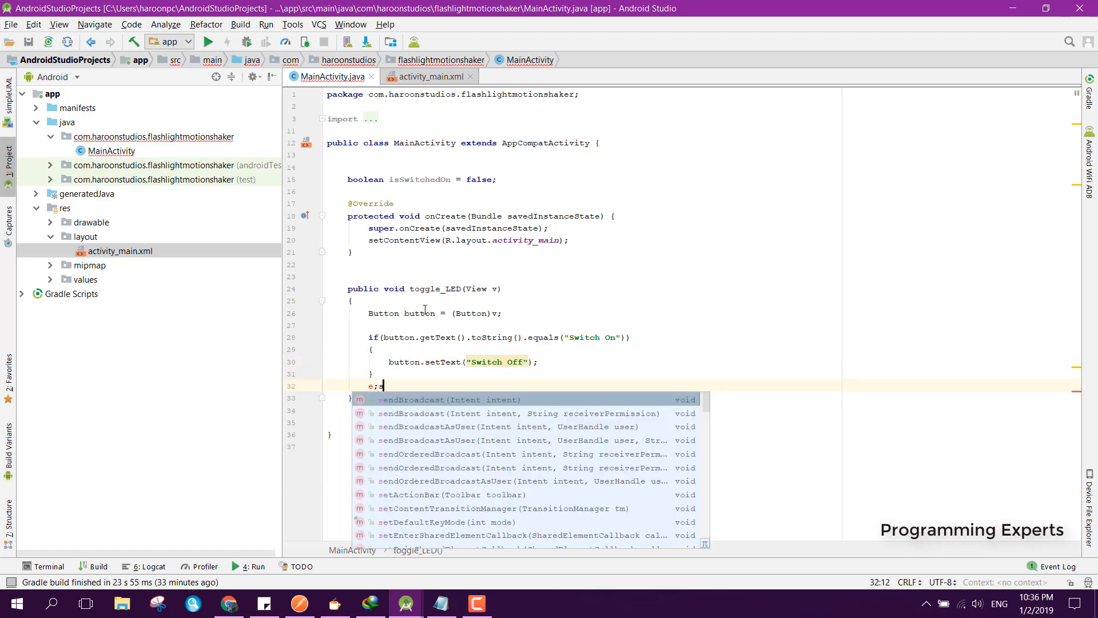
type("else")
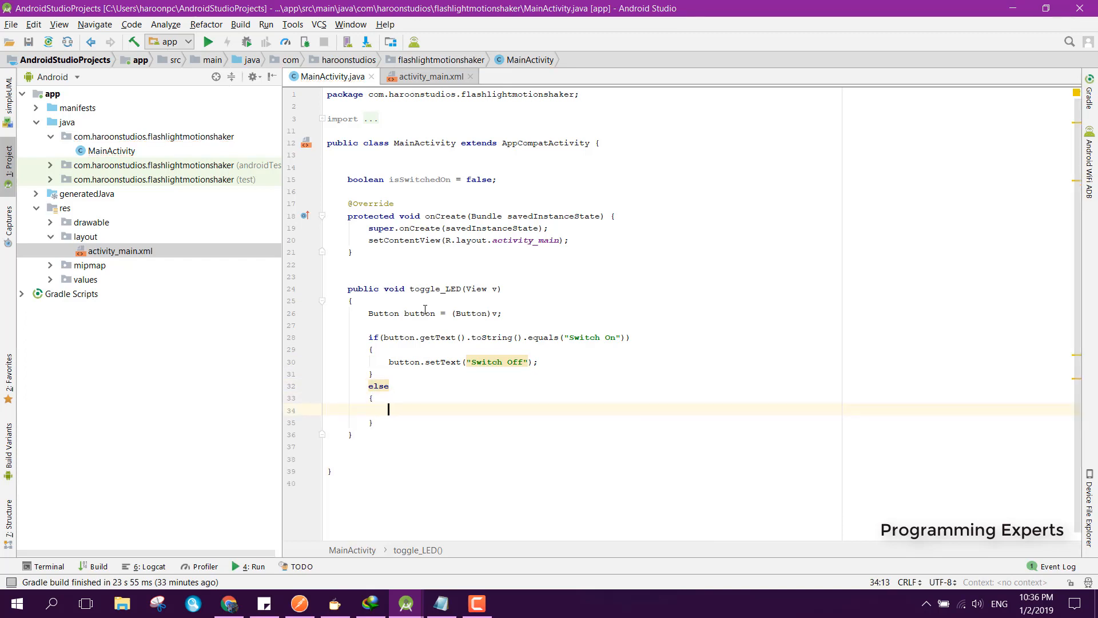
type("button.setText(\"Switch On\");")
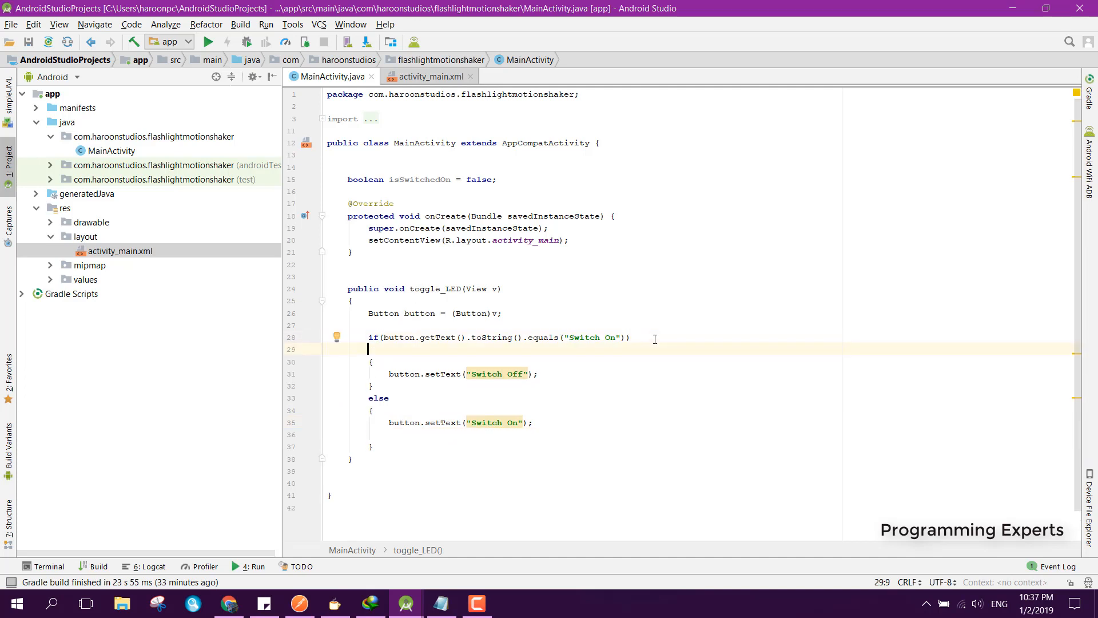
Call toggle("on") in the if branch and toggle("off") in the else branch.
key("Backspace")
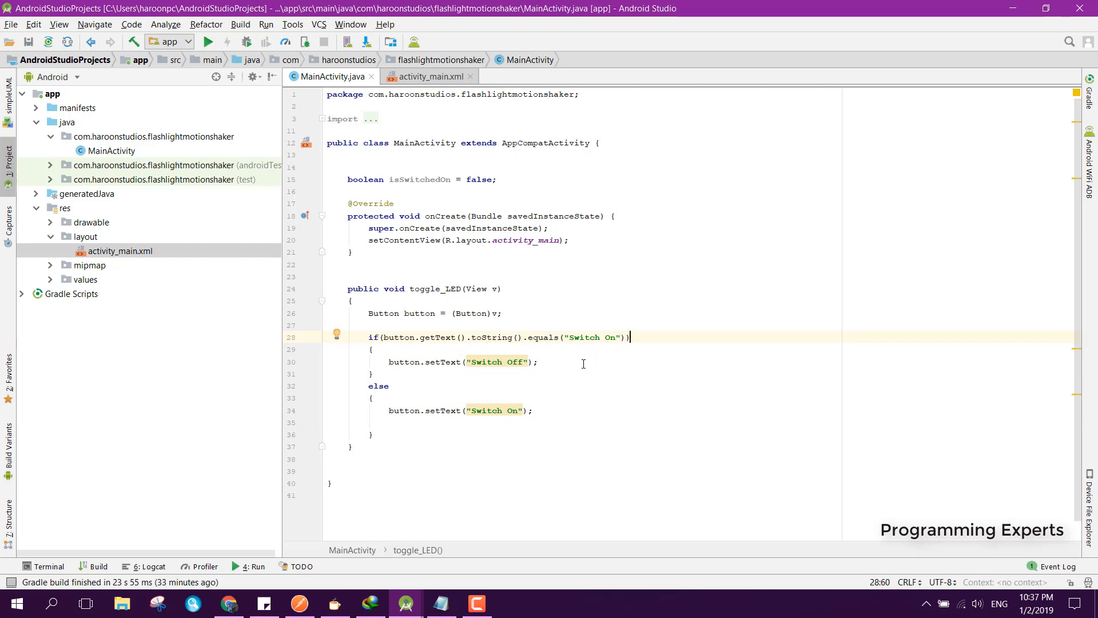
type("toog")
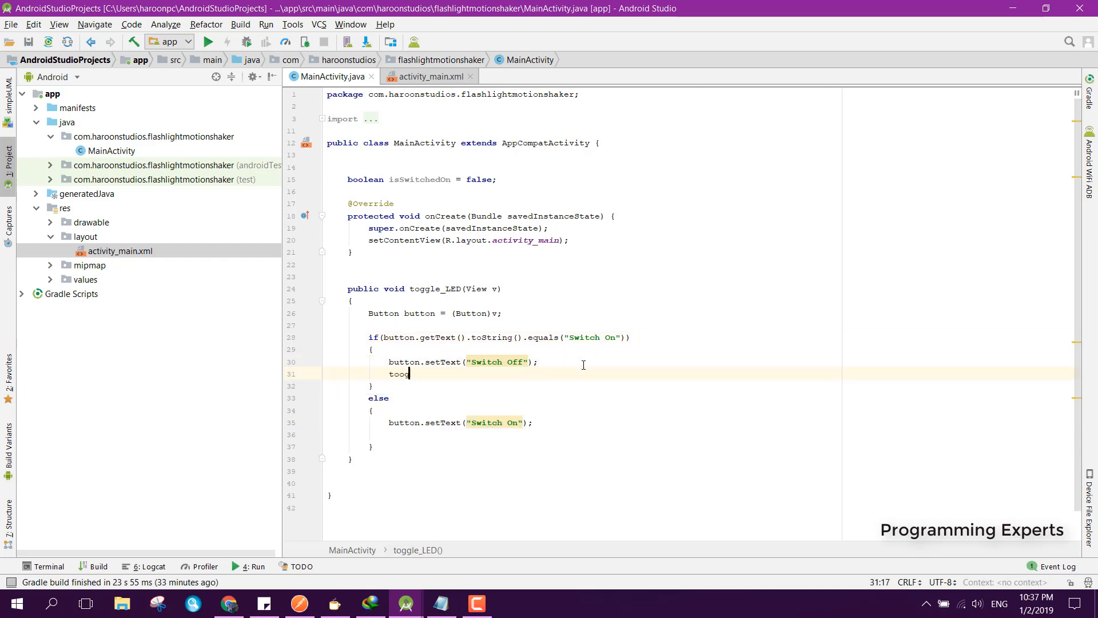
type("g")
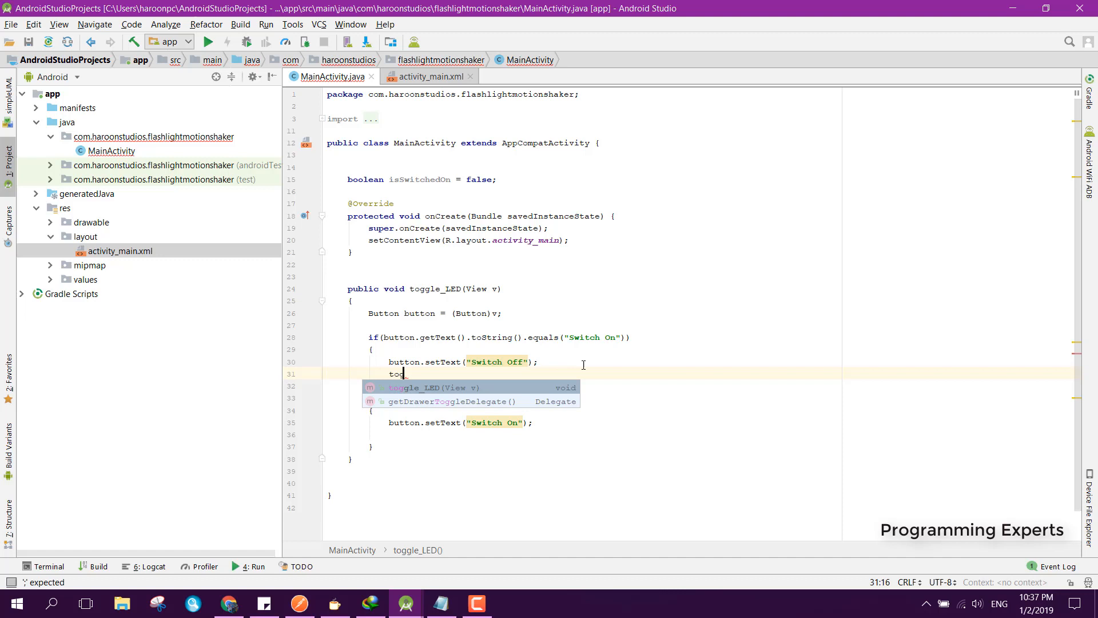
type("gle(")
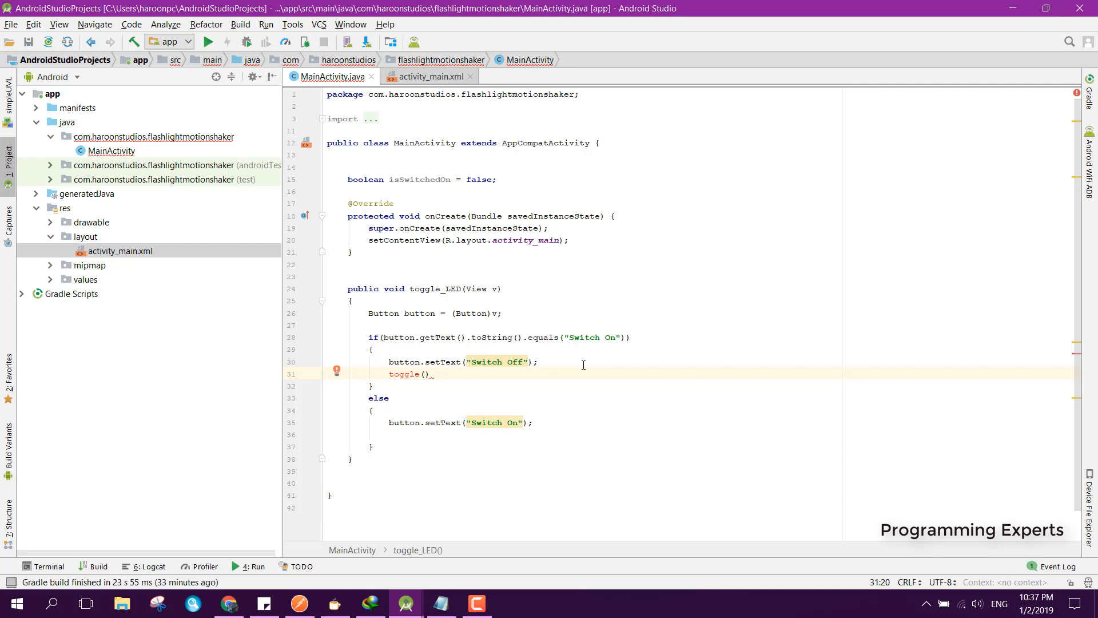
type("\"")
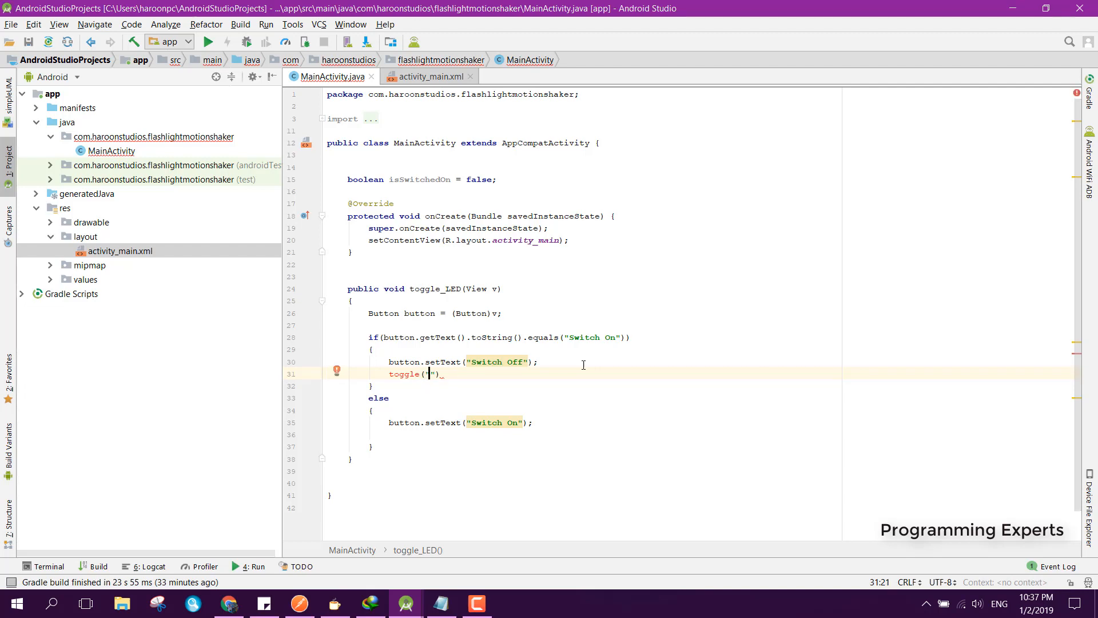
type("on")
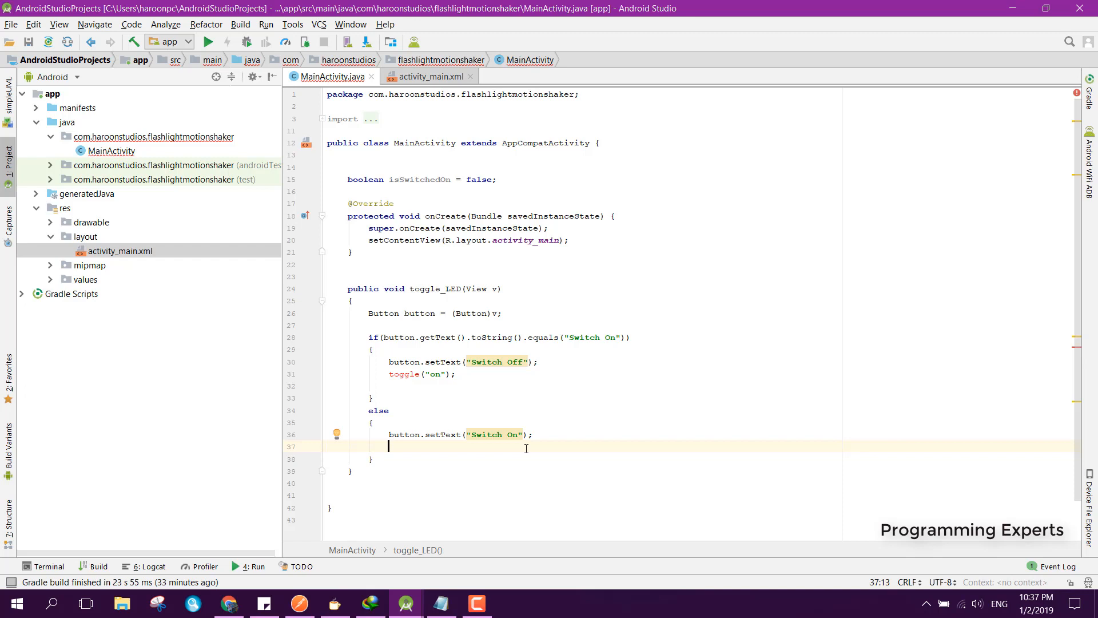
type("toggle(")
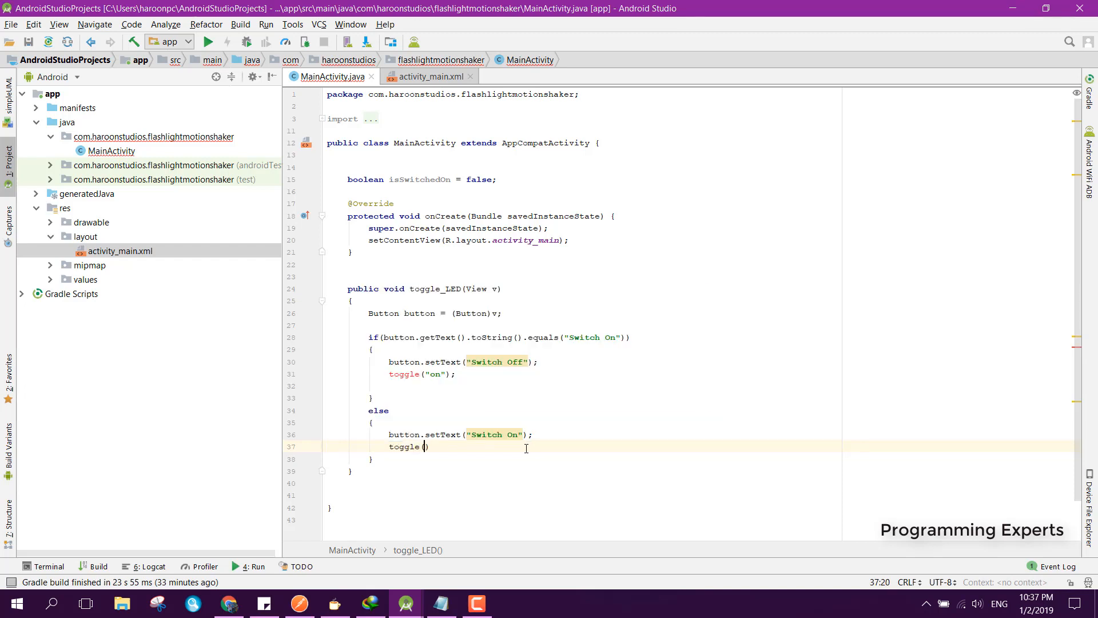
type("\"off\"")
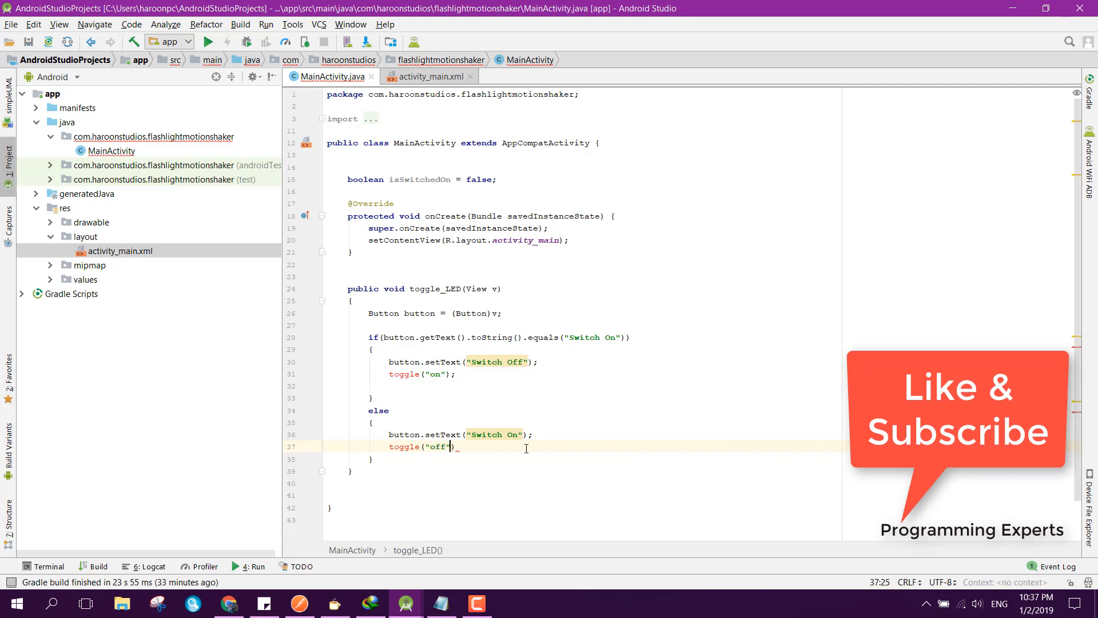
type(";")
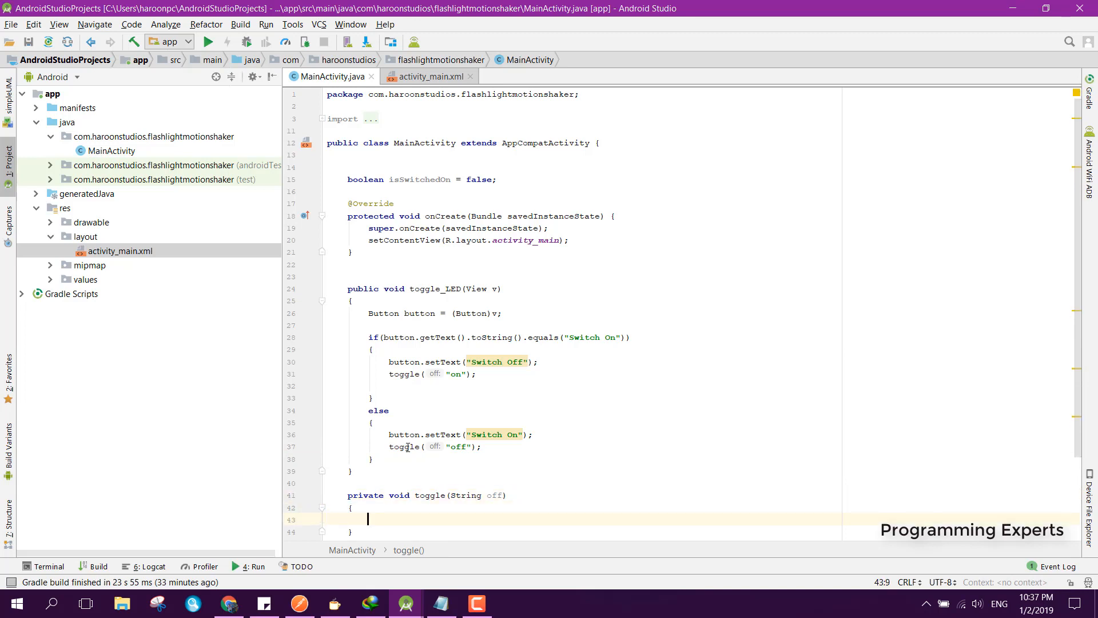
Rename the new private toggle method's parameter from off to command.
double_click(493, 495)
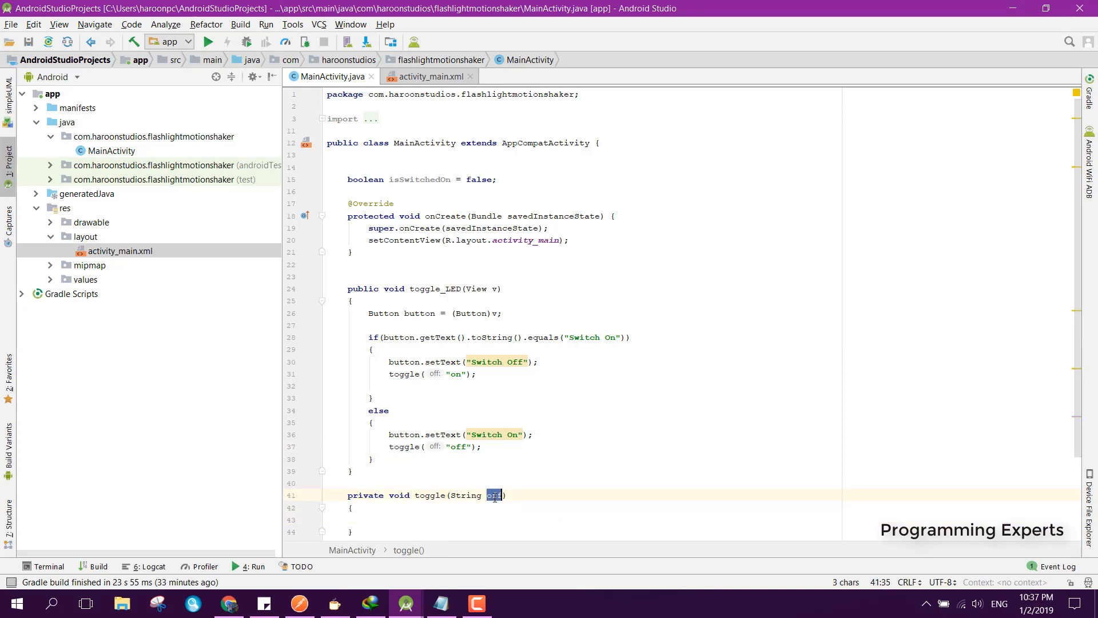
type("command")
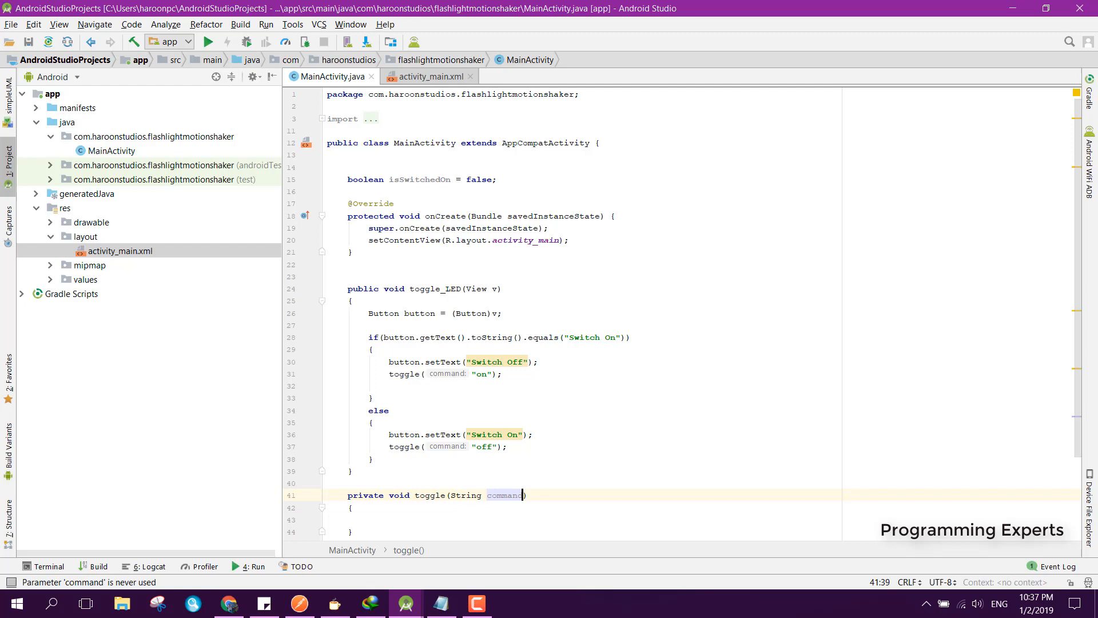
scroll("down", 3)
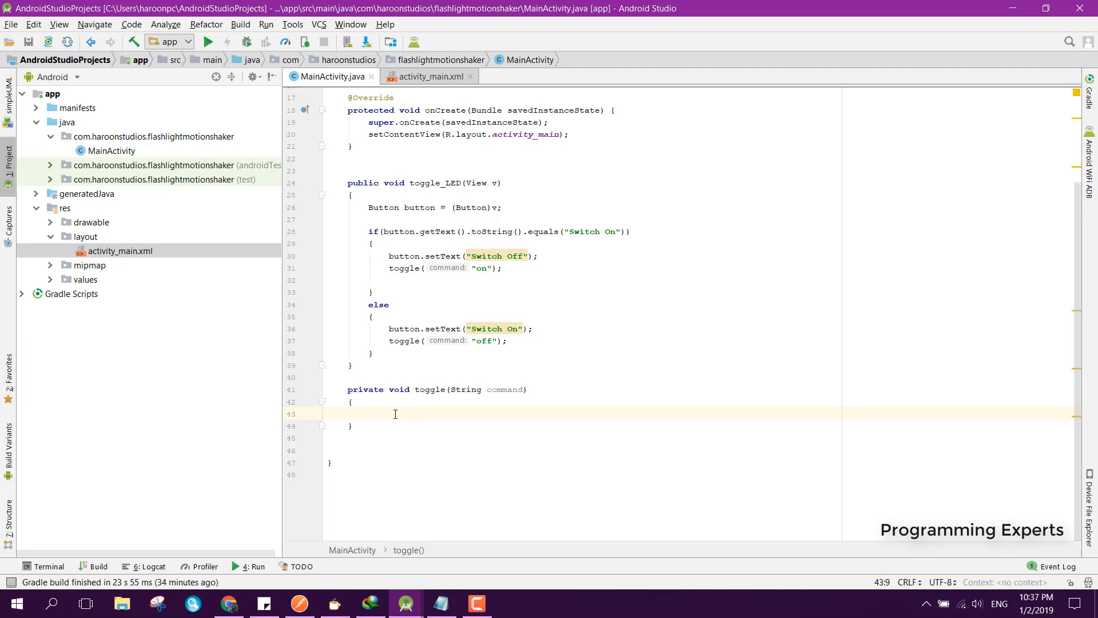
Add an if check for Build.VERSION.SDK_INT >= Build.VERSION_CODES.M inside toggle.
type("if(Build.VERSION.")
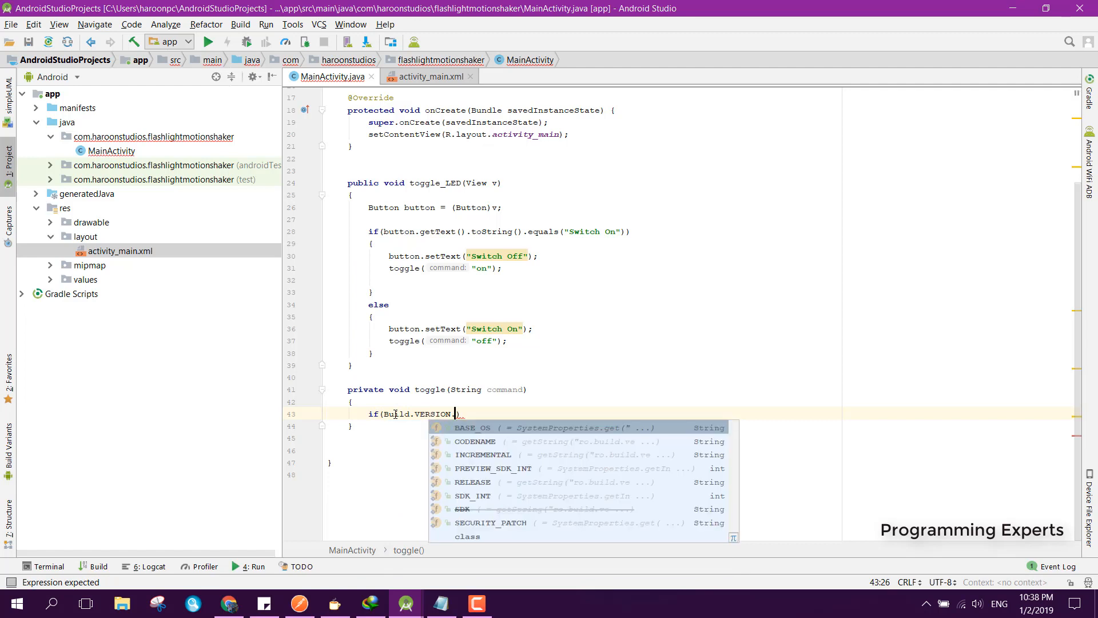
type(".SDK_INT")
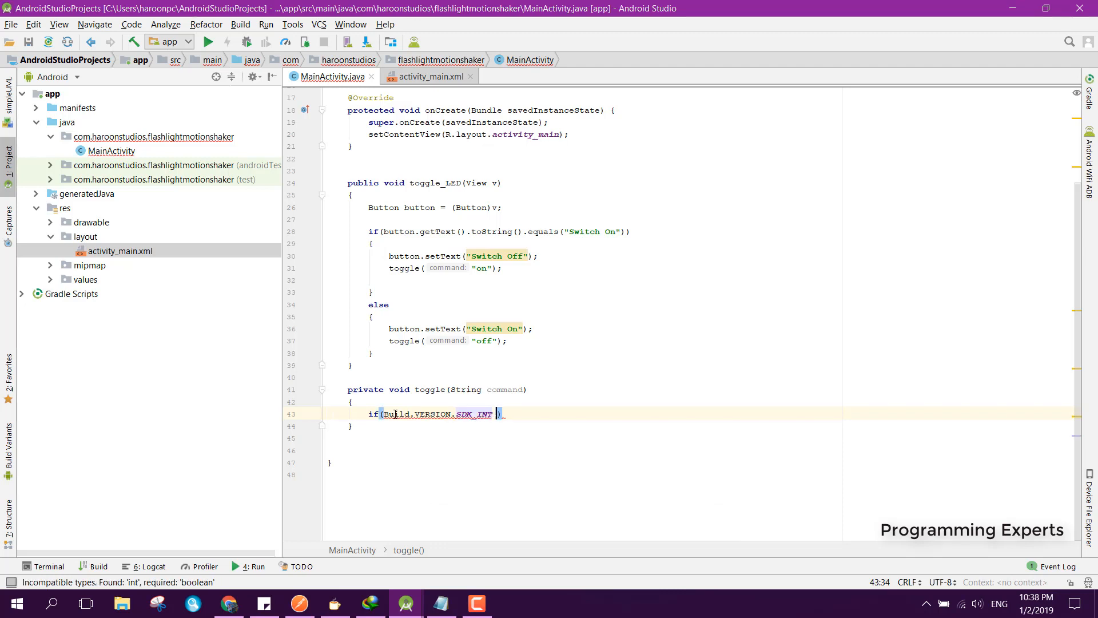
type(">=Build.VERSION")
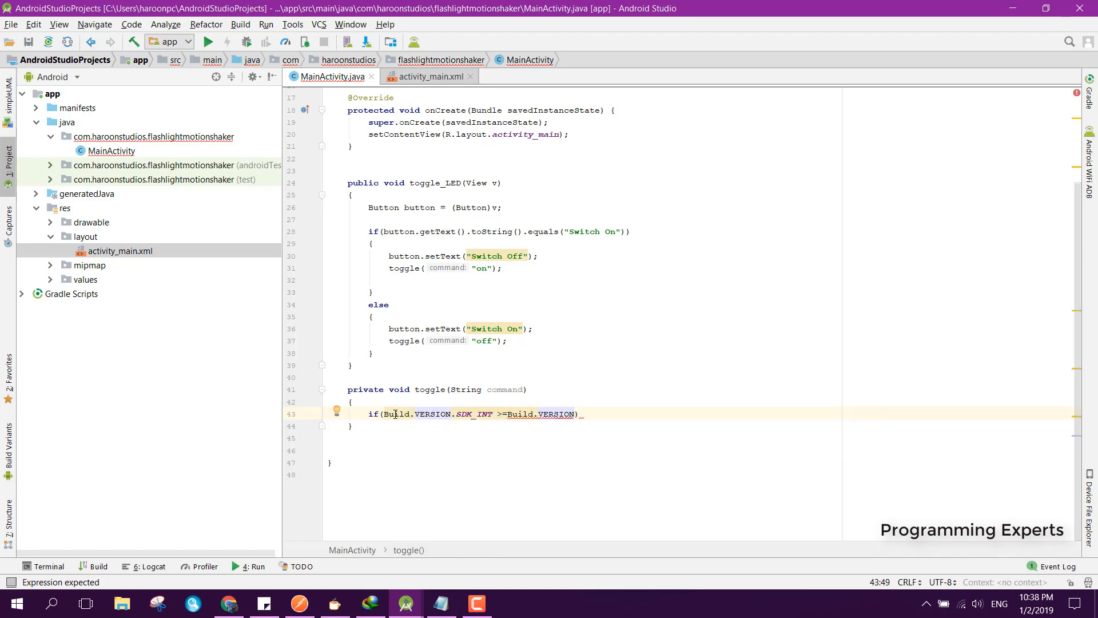
type("_CODES")
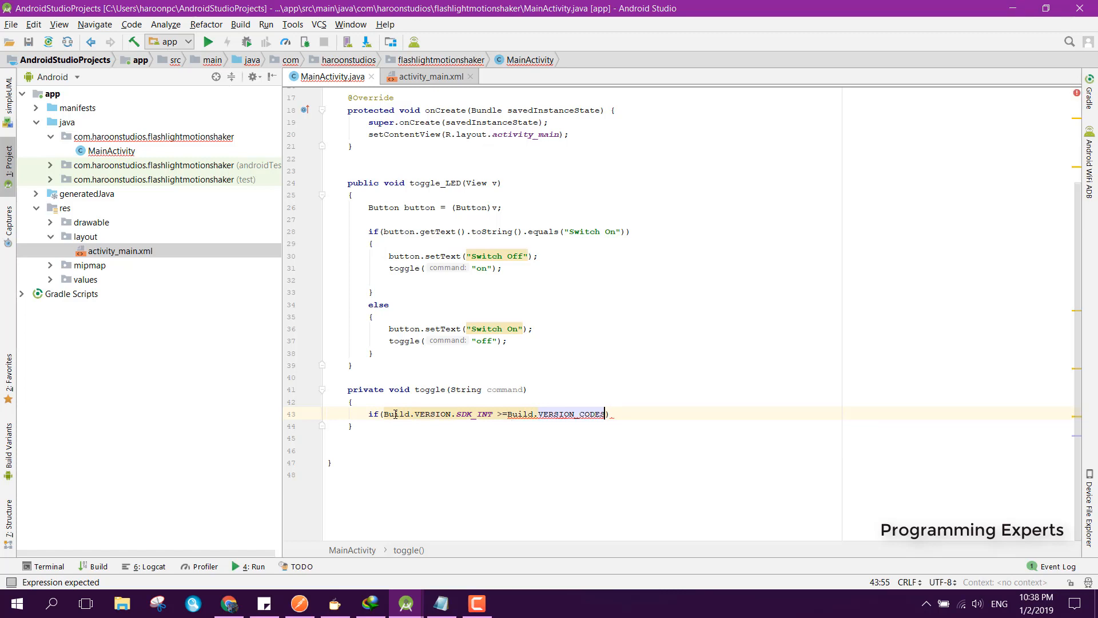
type(".M")
type("{")
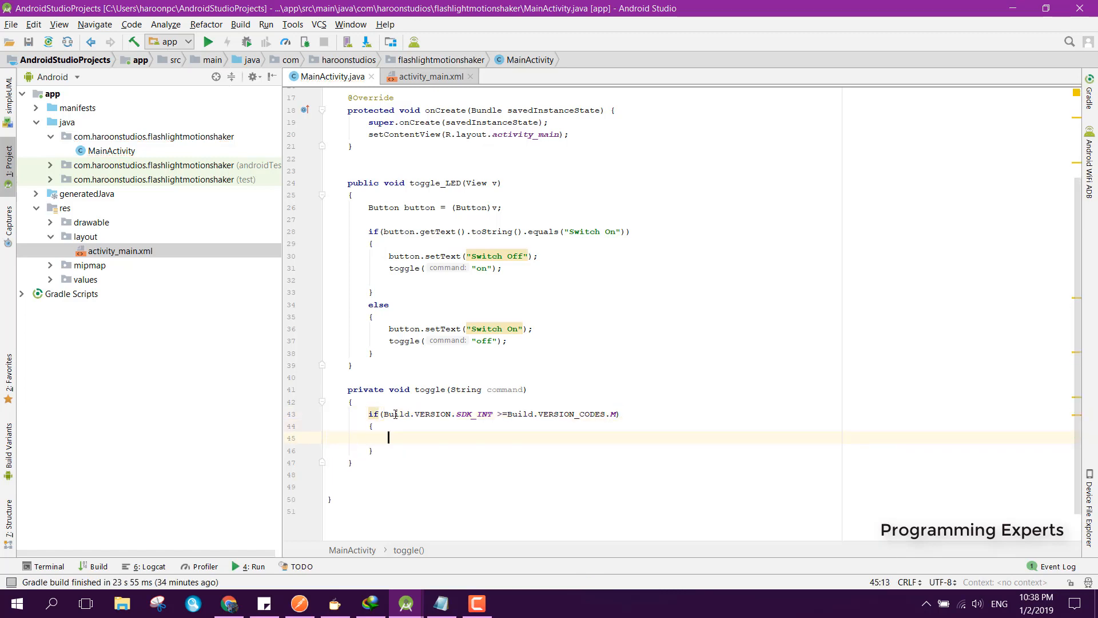
Inside it, declare cameraManager as (CameraManager) getSystemService(Context.CAMERA_SERVICE).
type("C")
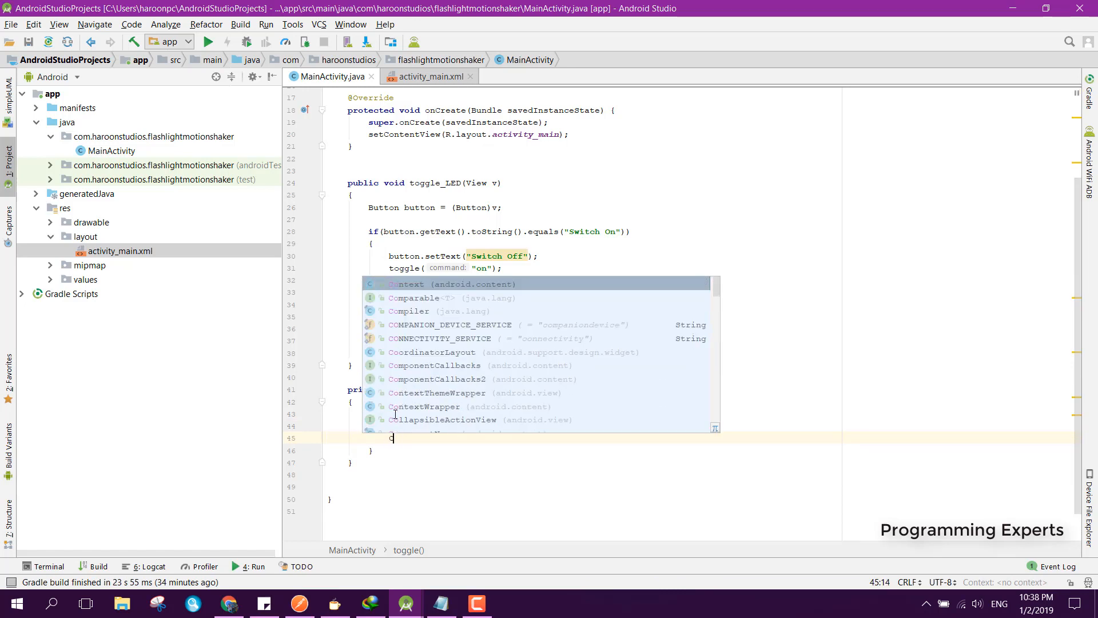
type("CameraMang")
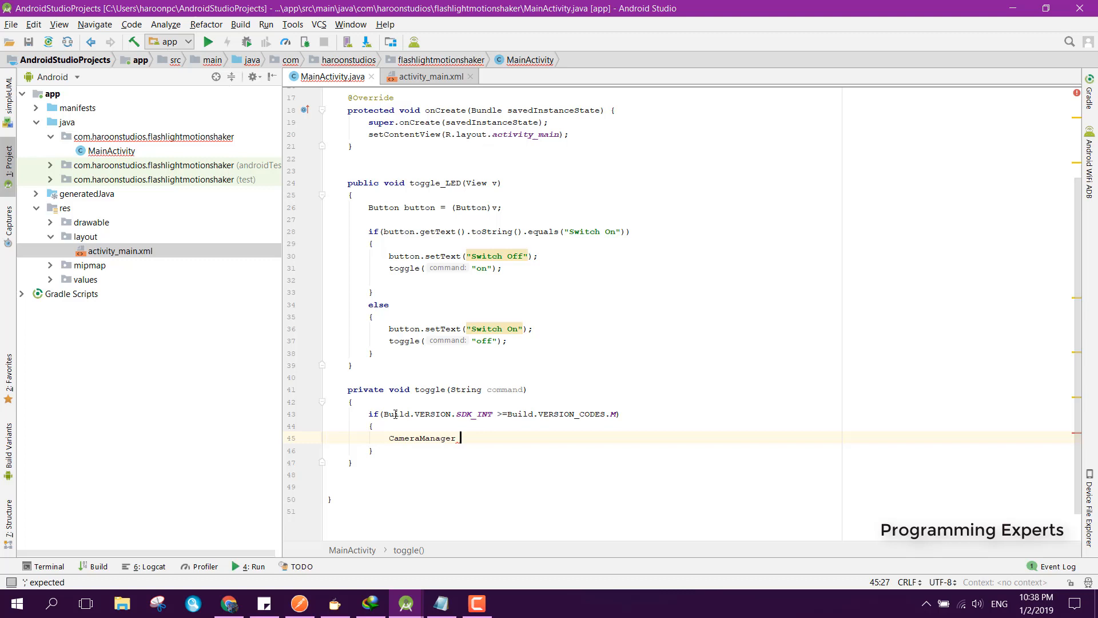
type("cameraManager")
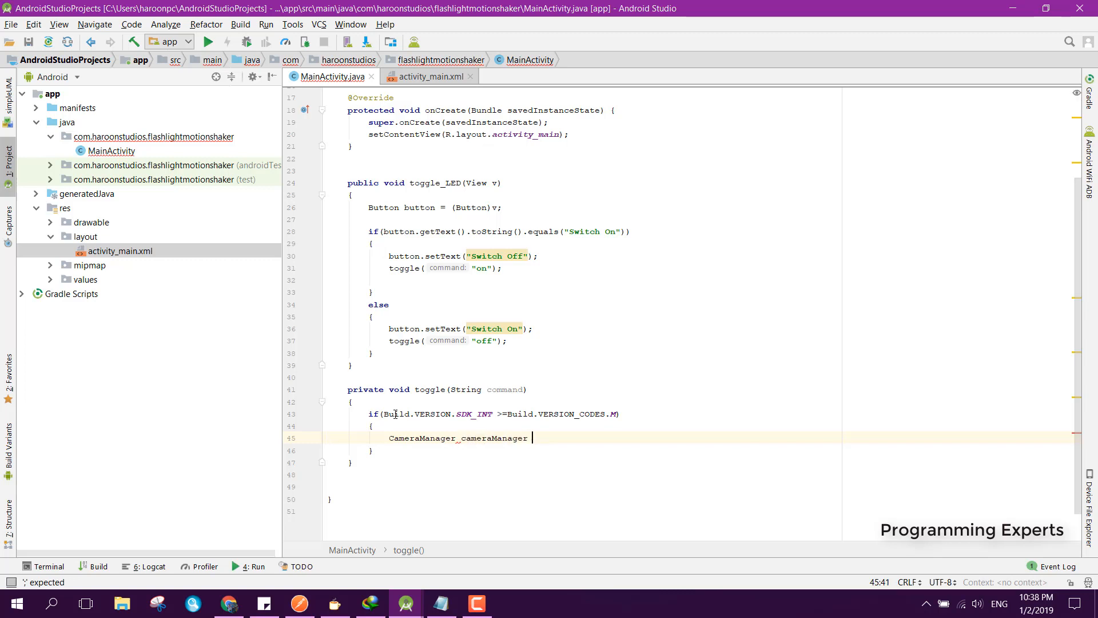
type("=")
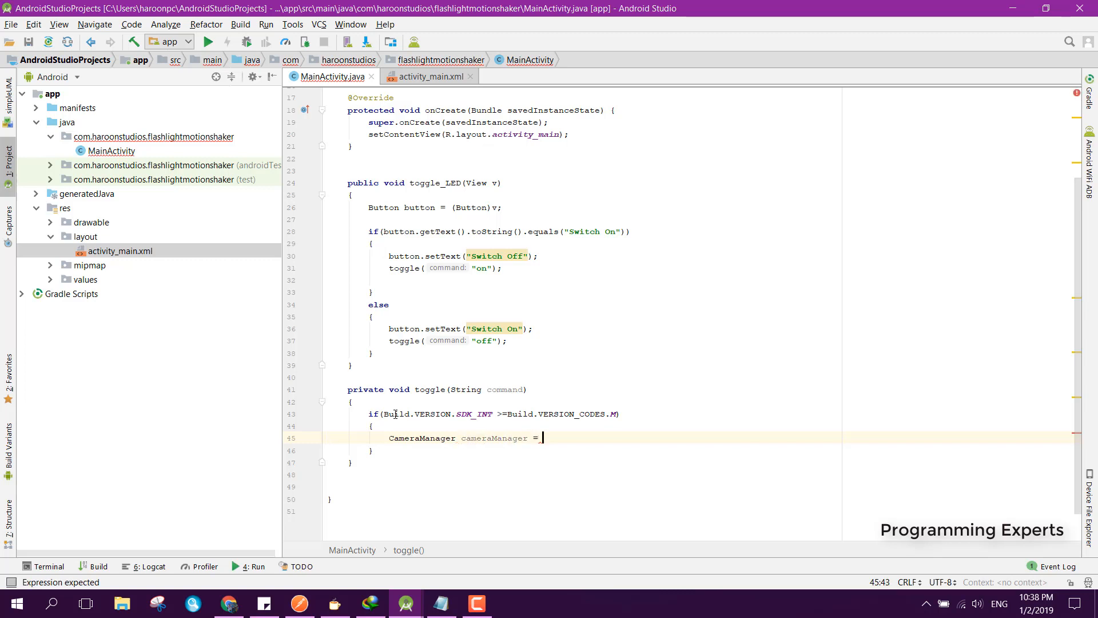
type("(Camera)")
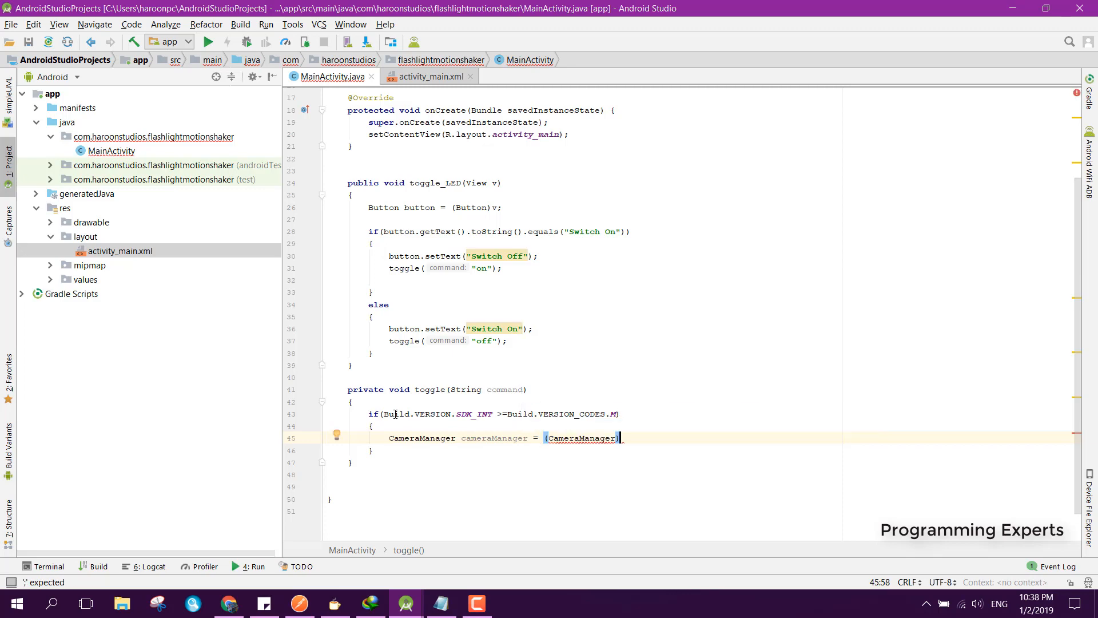
type("getSystemService(")
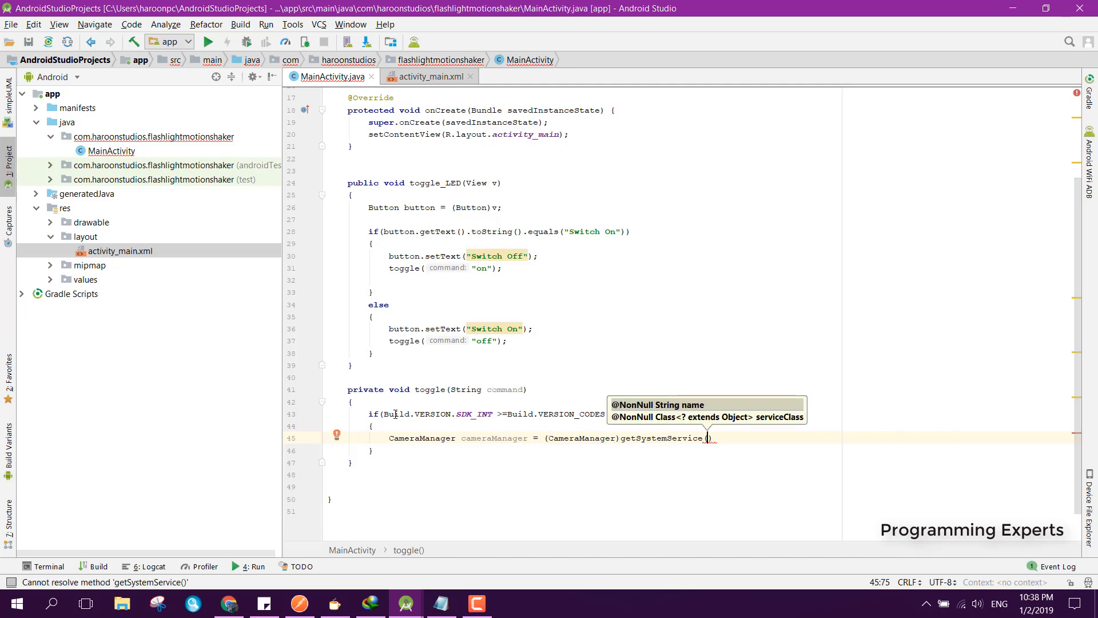
type("Context")
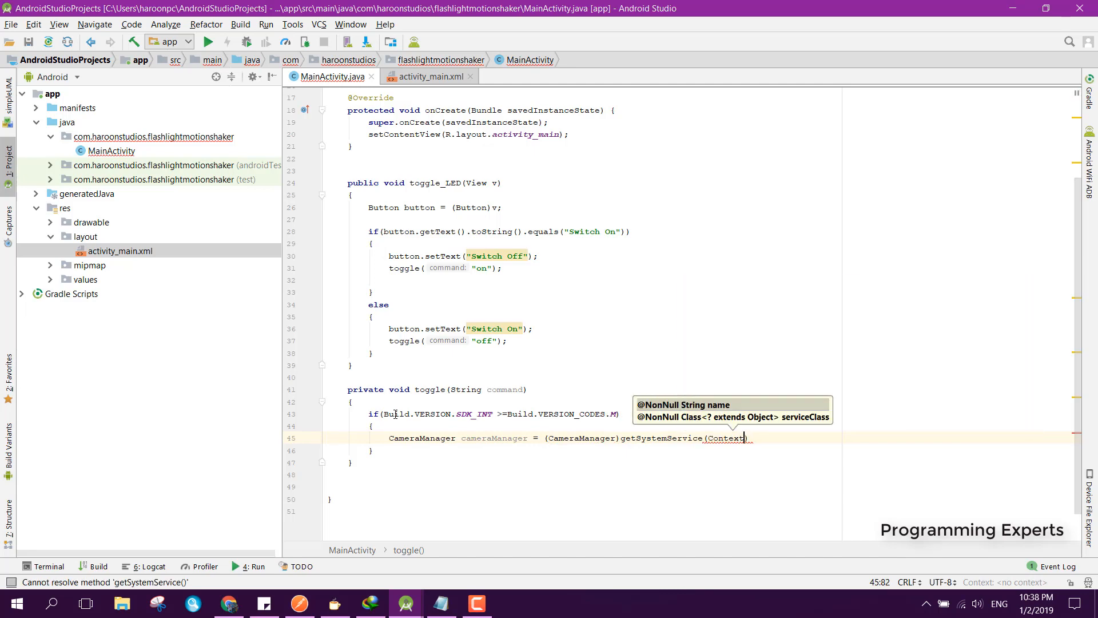
type(".CAMERA_SERVICE")
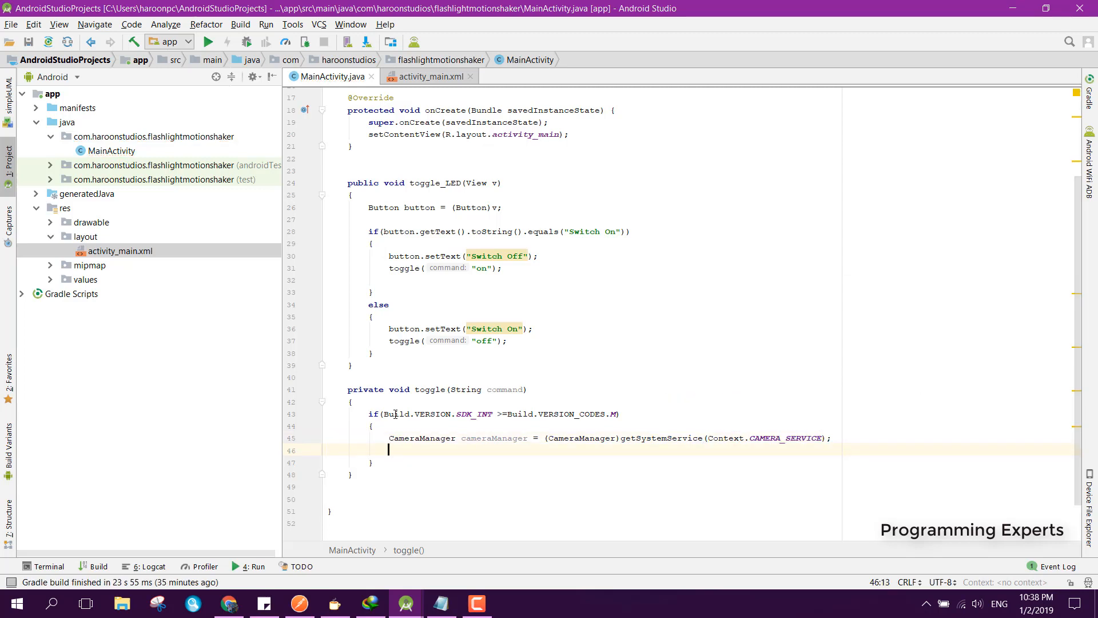
Declare String cameraId = null, assigning getCameraIdList()[0] when cameraManager isn't null.
type("String")
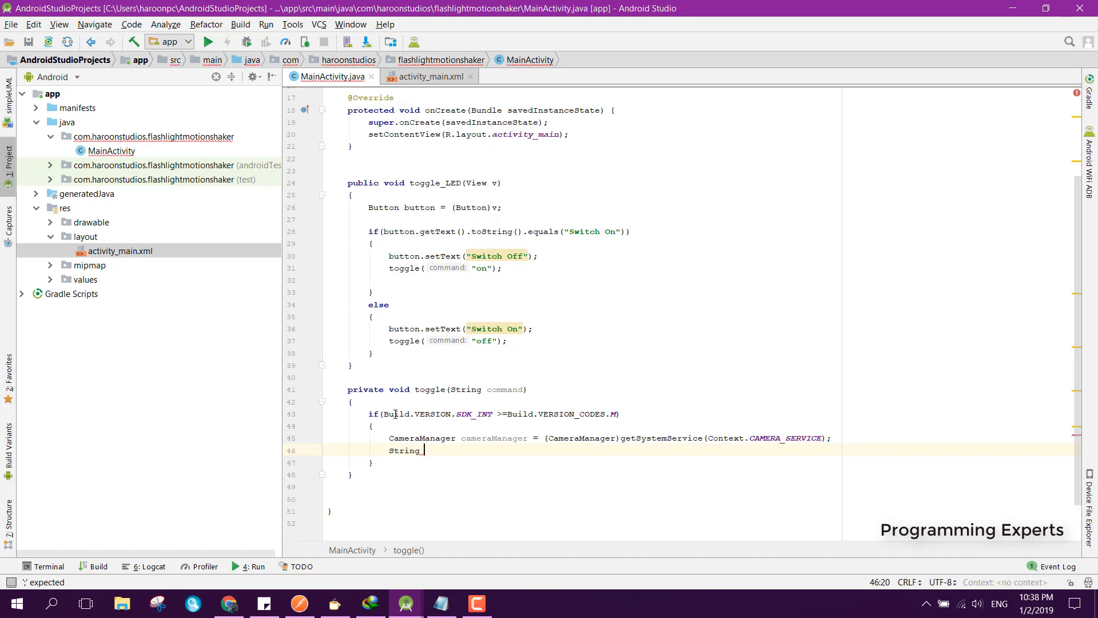
type("cameraId = null;")
type("if (")
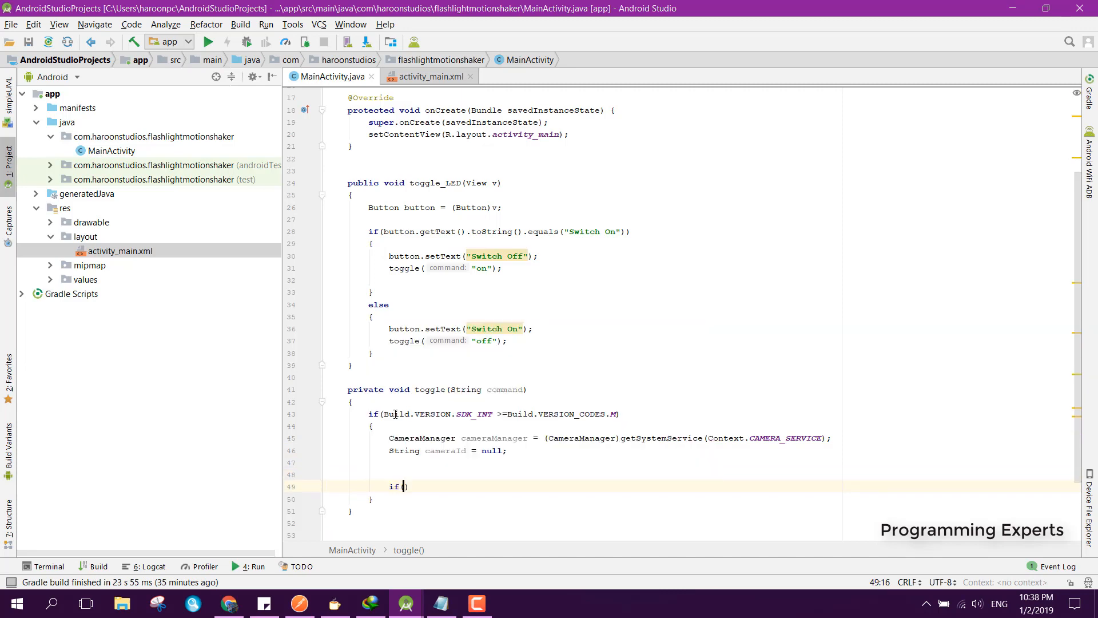
type("cameraManager!=null")
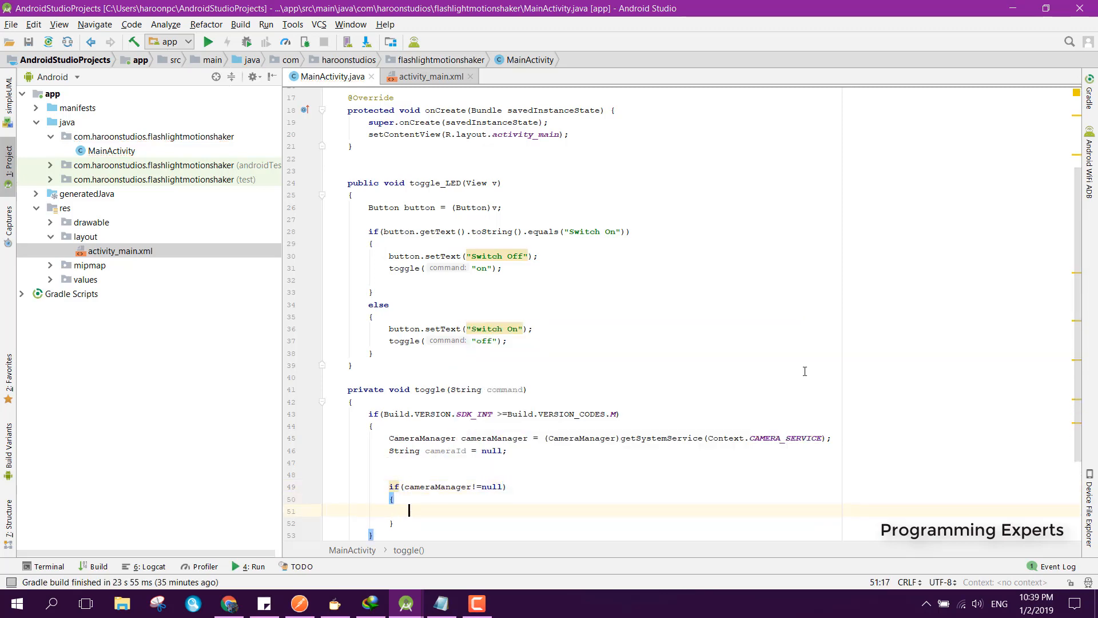
scroll("down", 3)
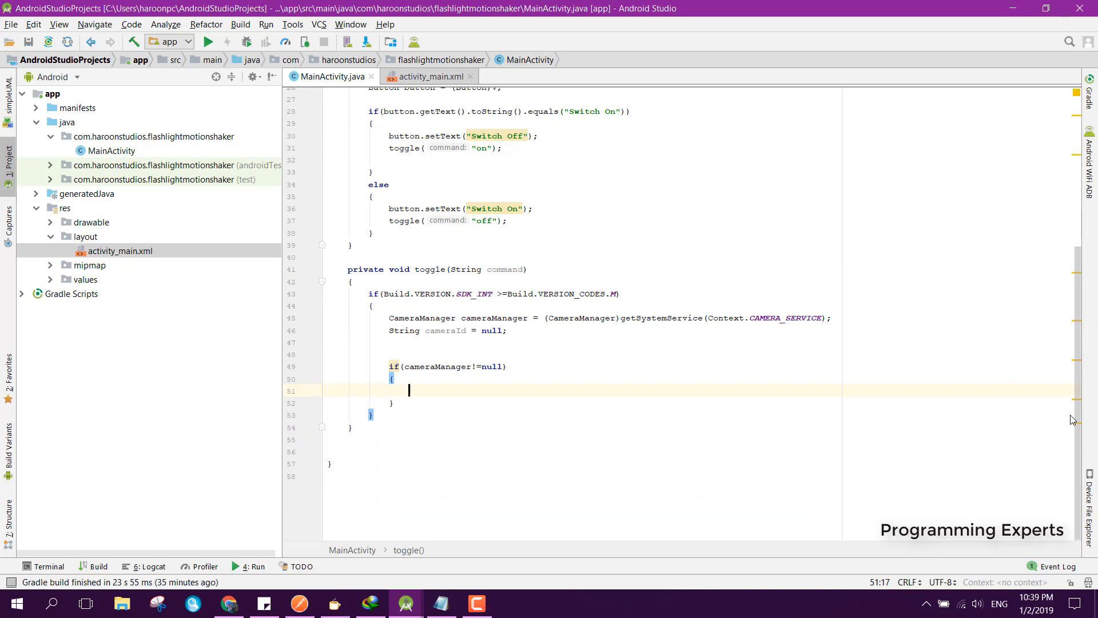
type("cameraId = cameraManager")
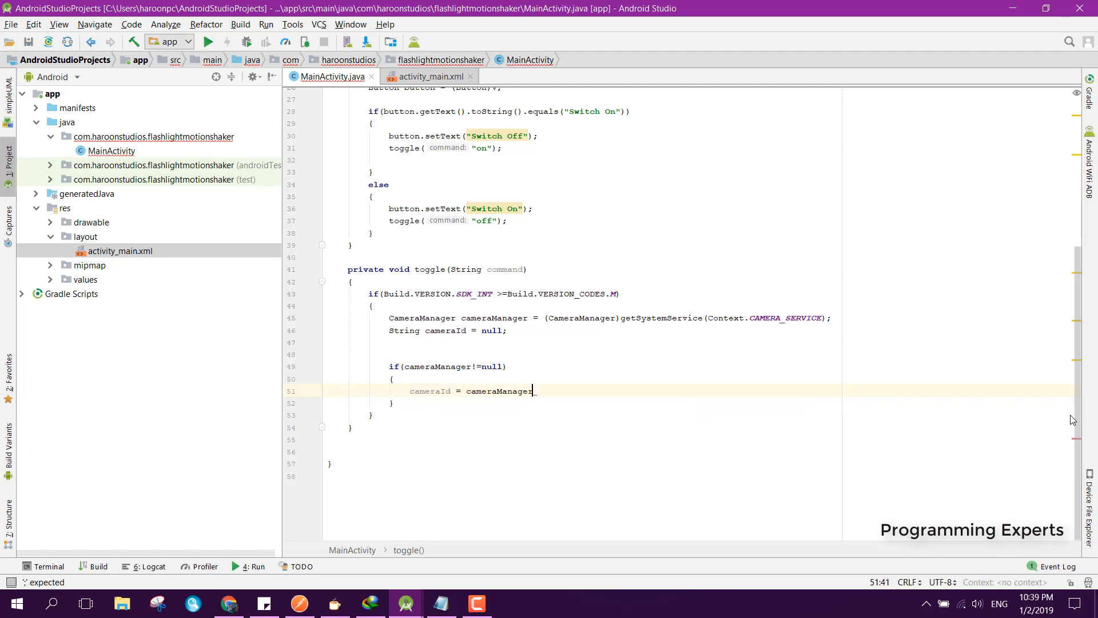
type(".g")
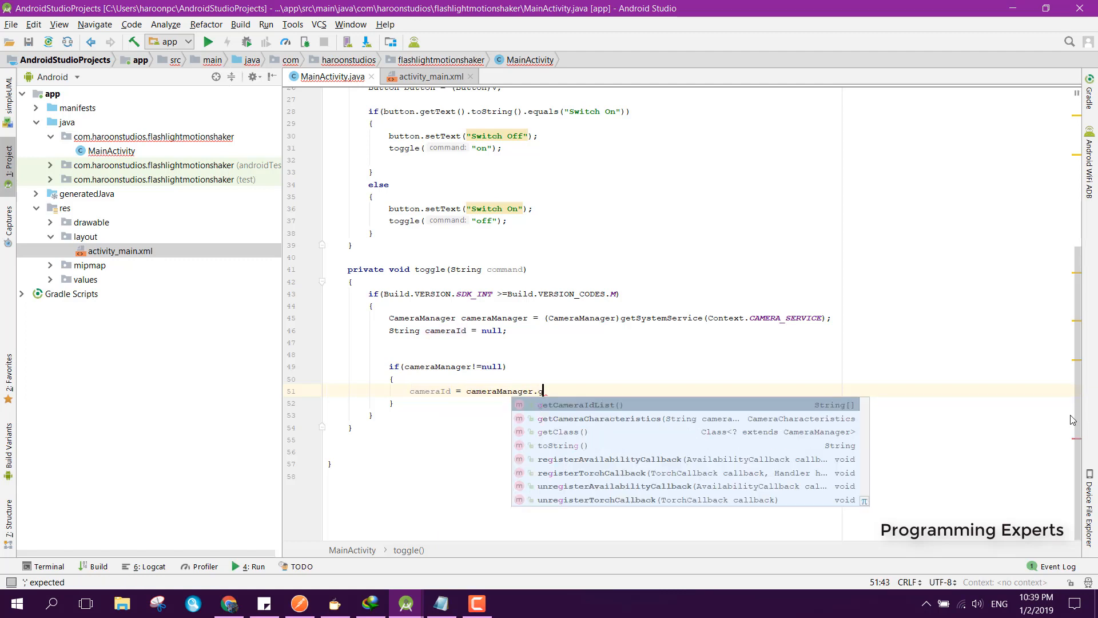
type("etCameraIdList()[0];")
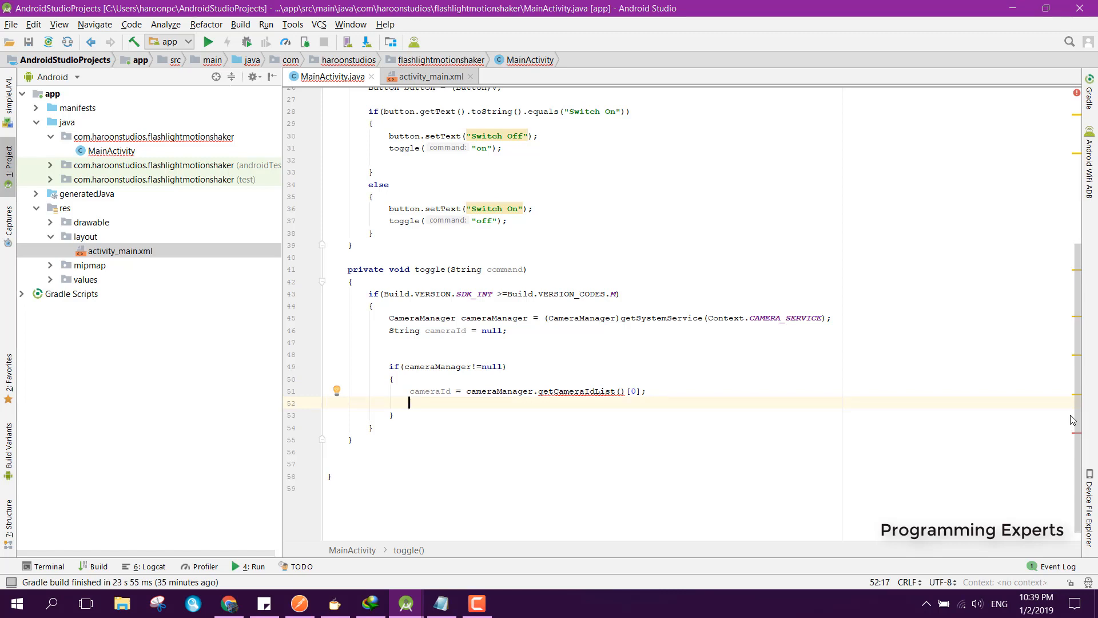
mouse_move(595, 391)
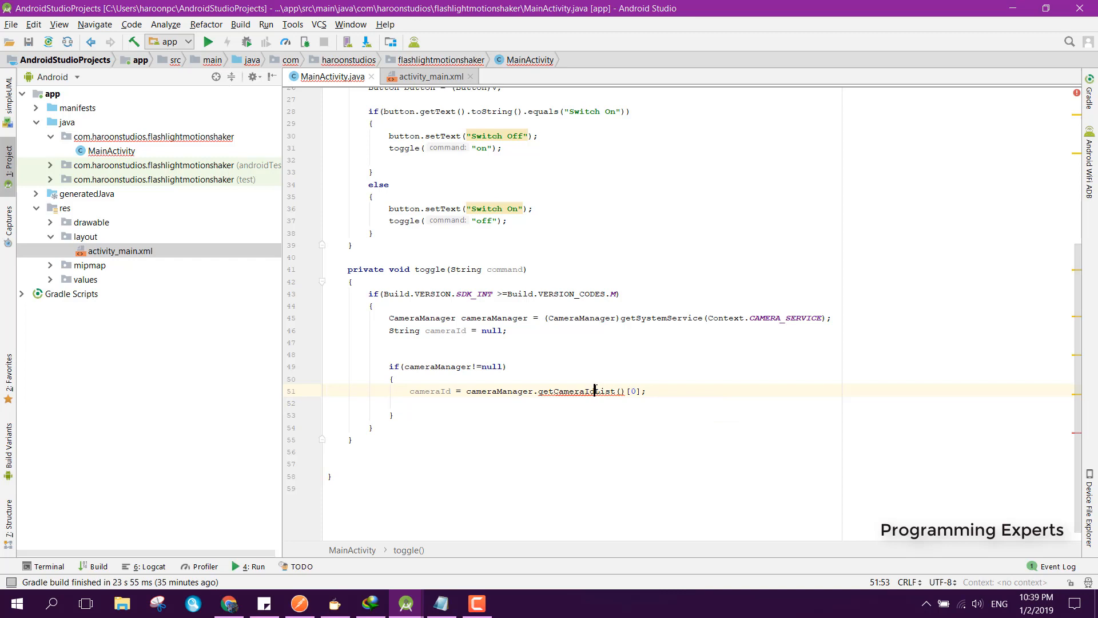
Add throws CameraAccessException to the toggle method signature using the quick-fix.
left_click(574, 391)
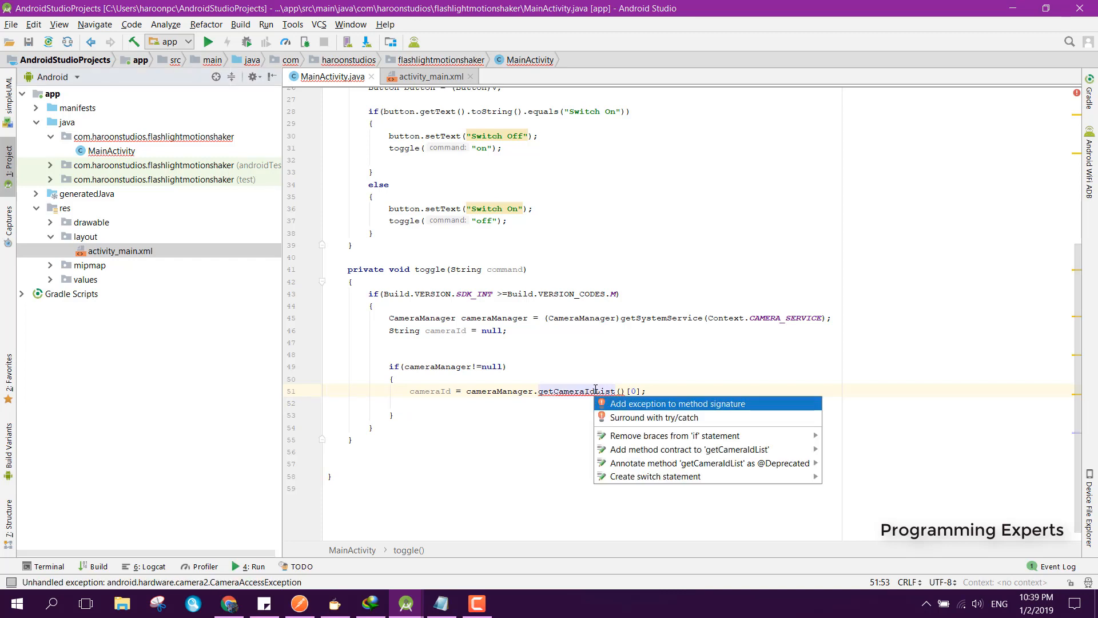
left_click(677, 403)
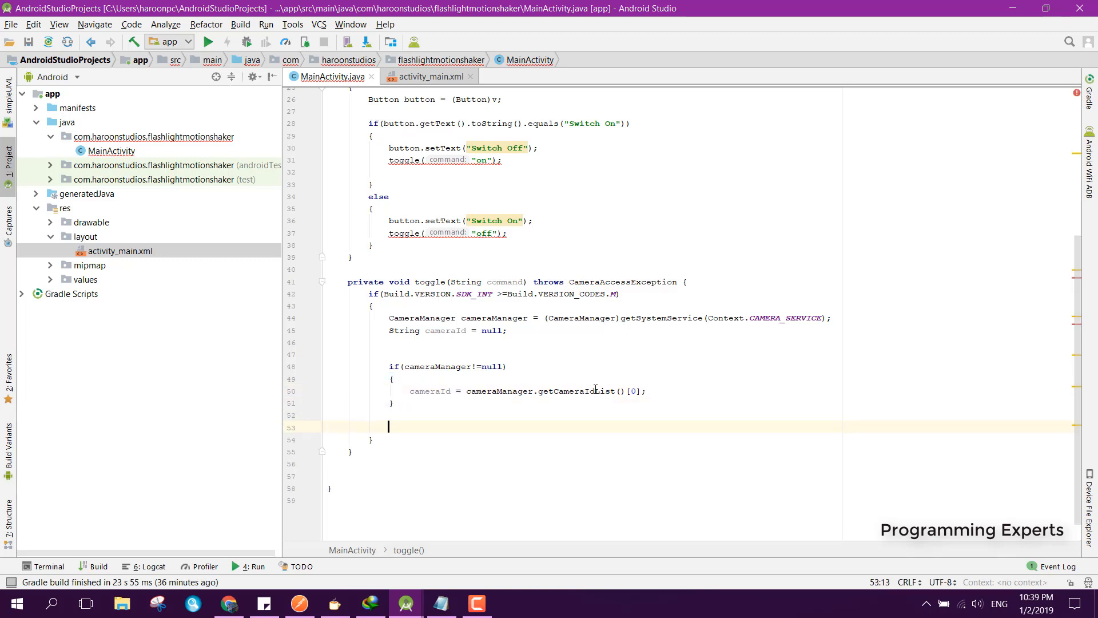
Inside a cameraManager != null check, add if(command.equals("on")) calling setTorchMode(cameraId, true) and setting isSwitchedOn = true.
type("if(")
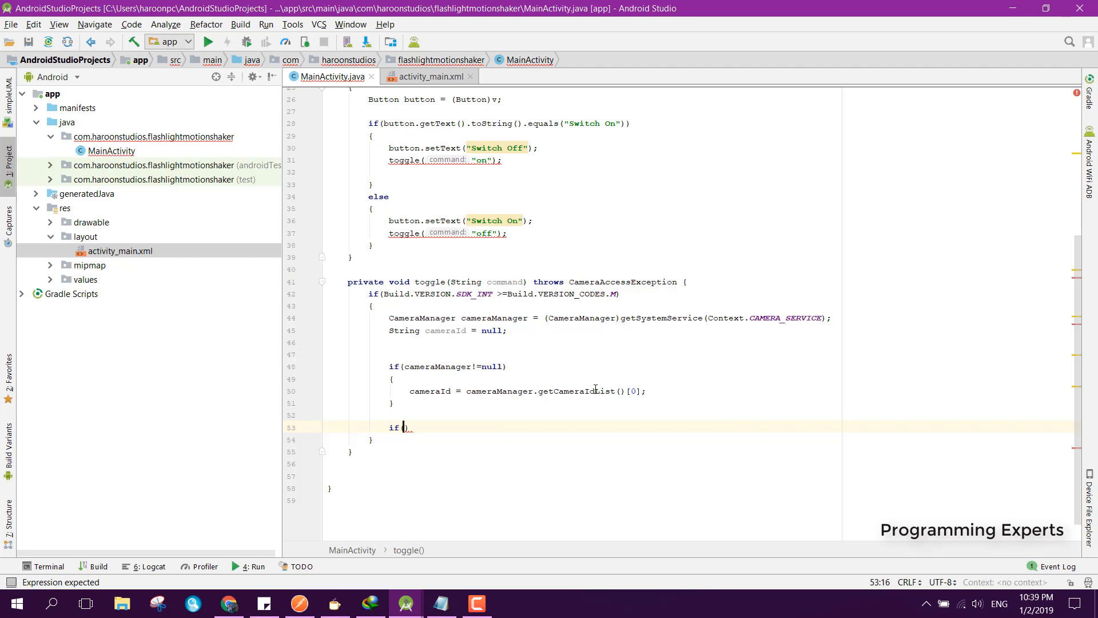
type("cameraManager!=null")
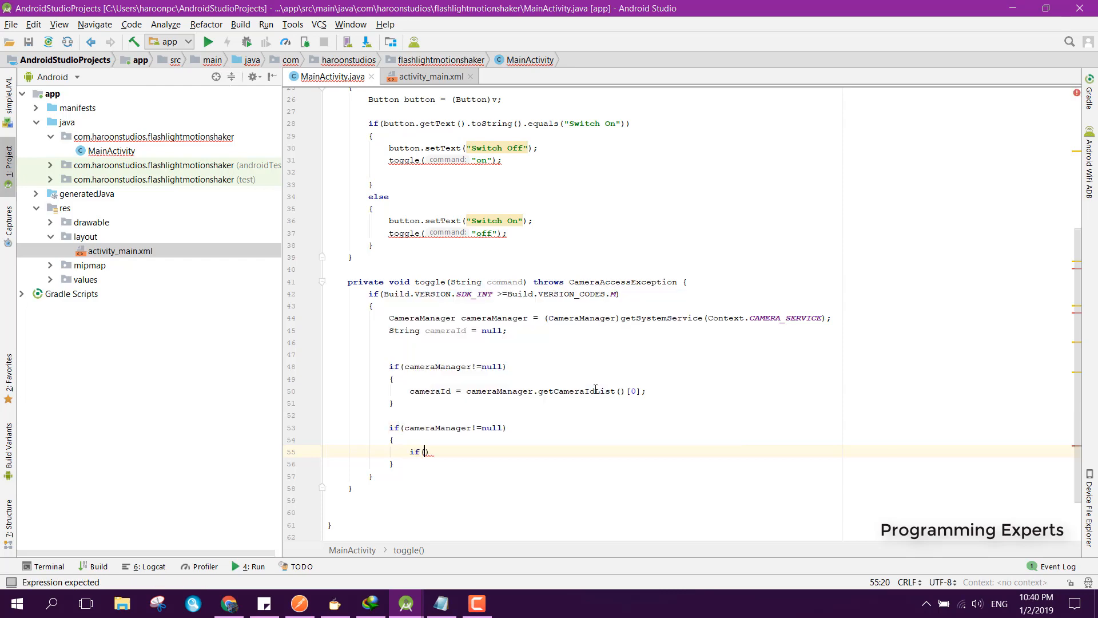
type("command.equals(\"on")
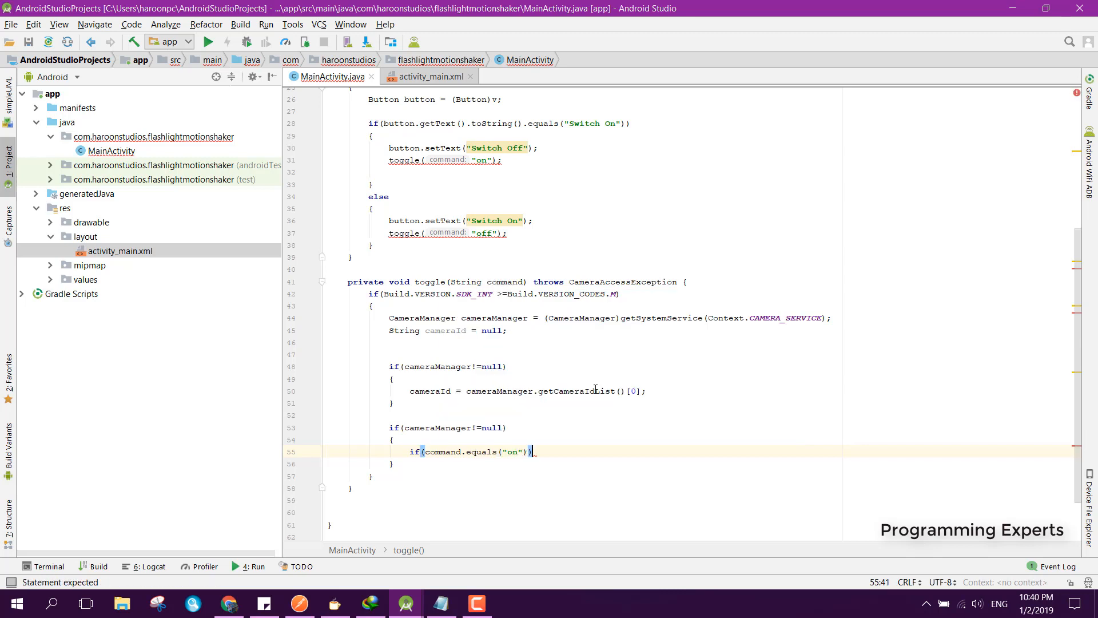
key("enter")
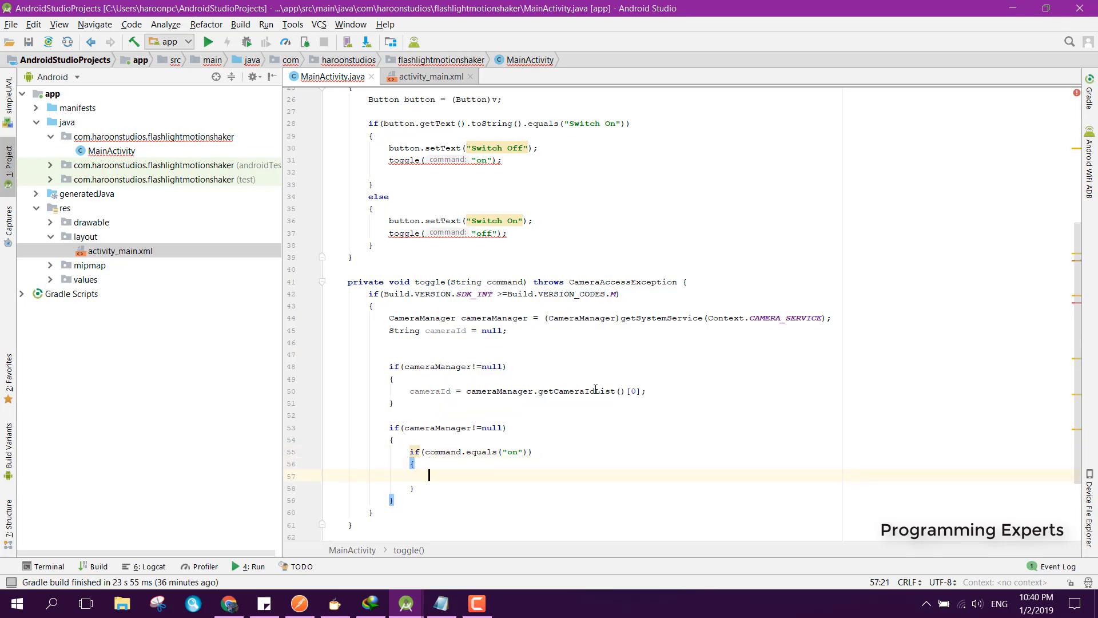
type("cameraManager")
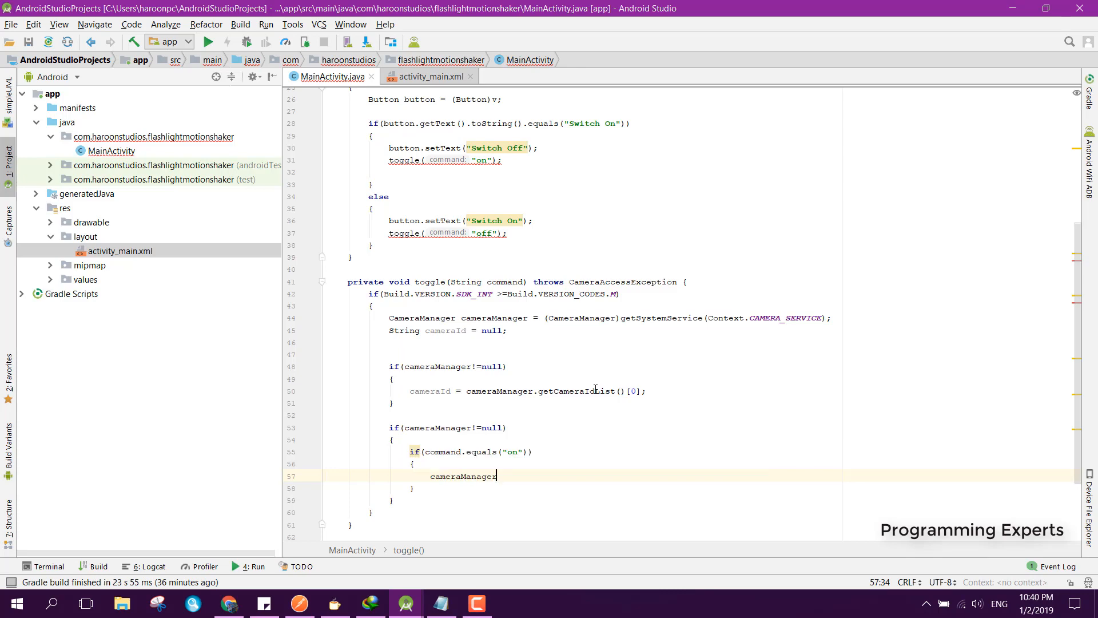
type(".setTorchMode();")
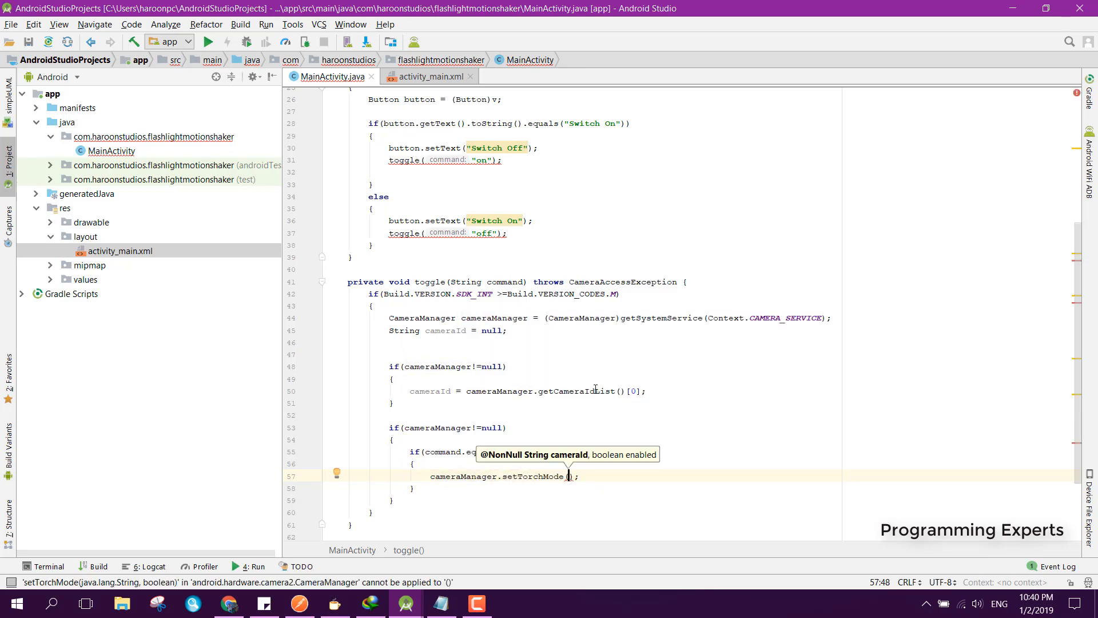
type("cameraId,")
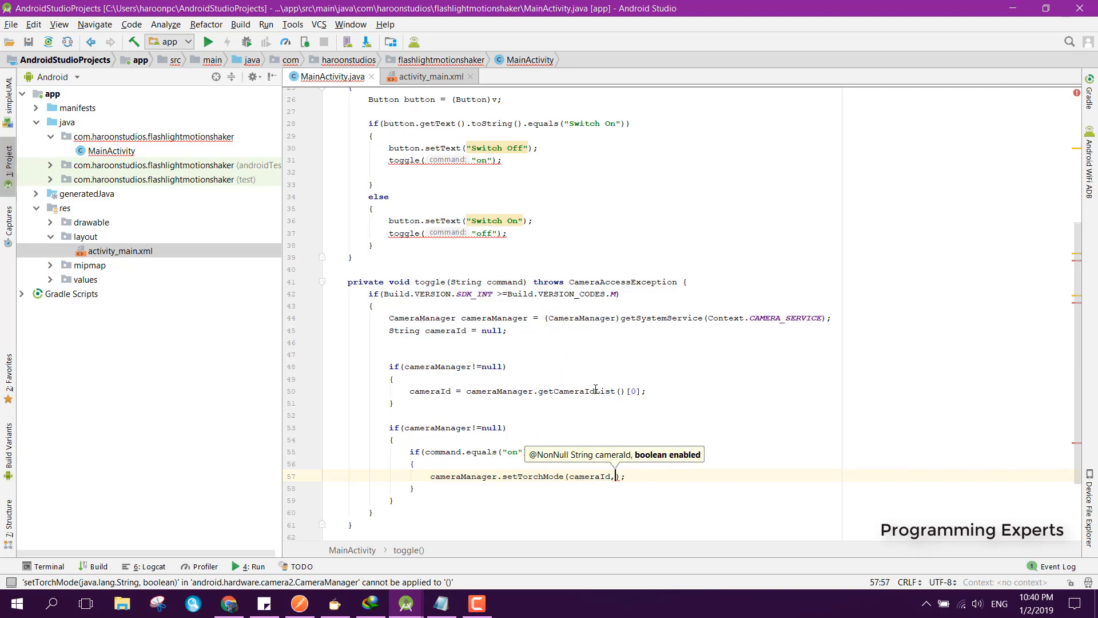
type("true")
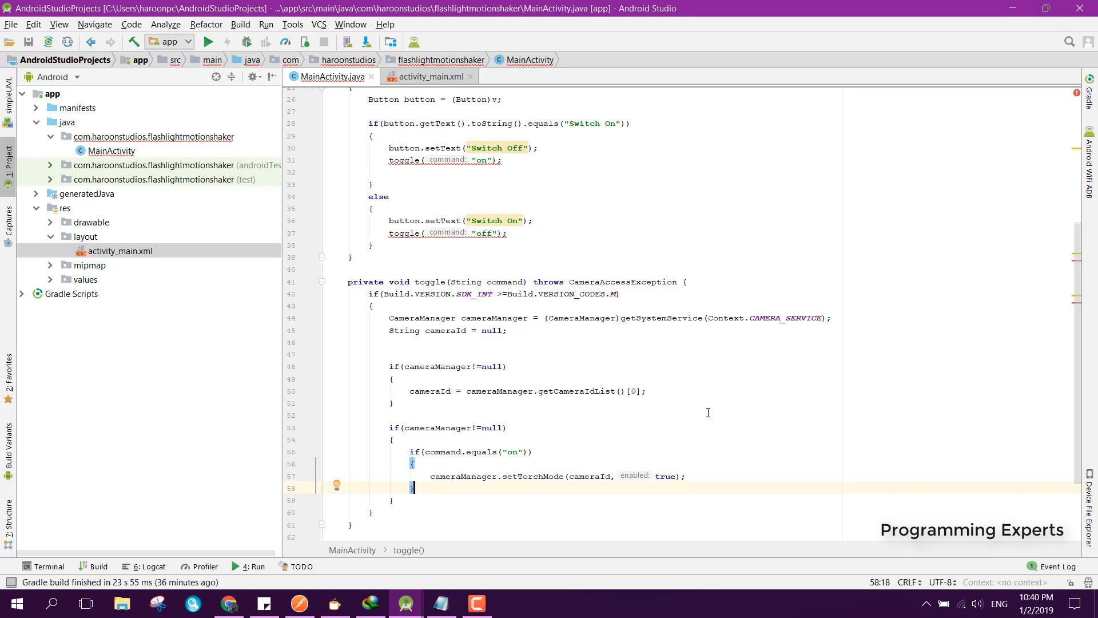
mouse_move(1079, 413)
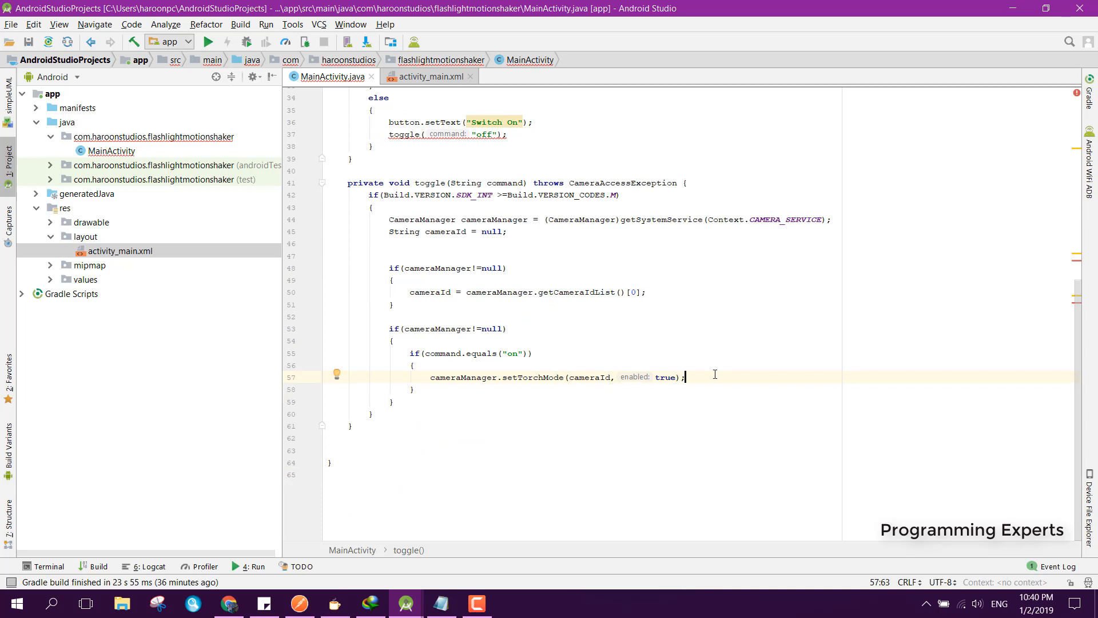
type("isSwitchedOn")
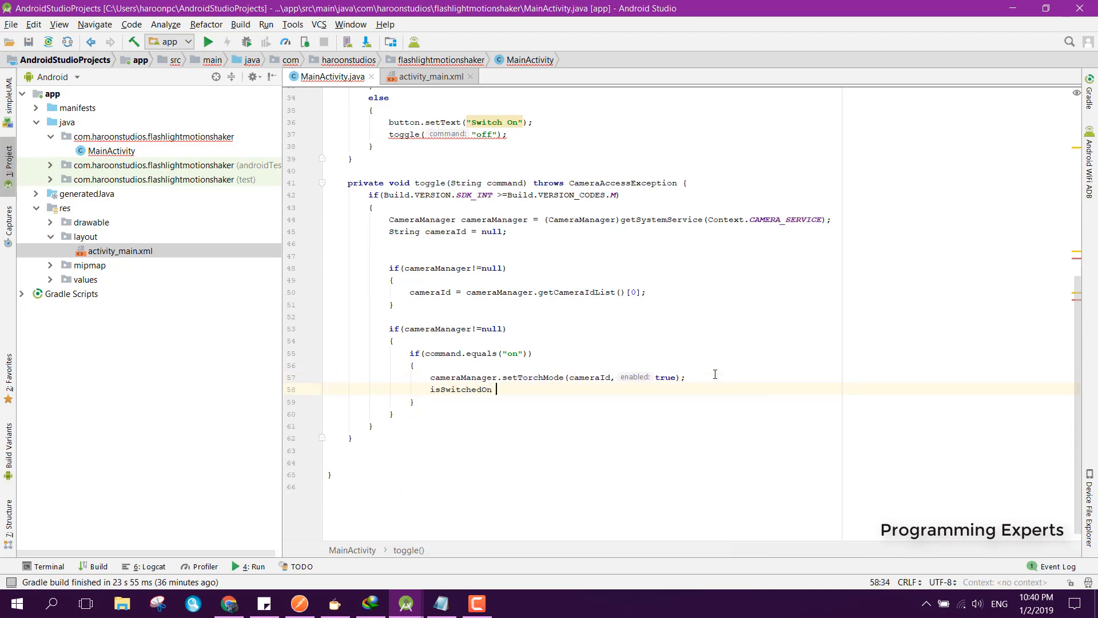
type("= true;")
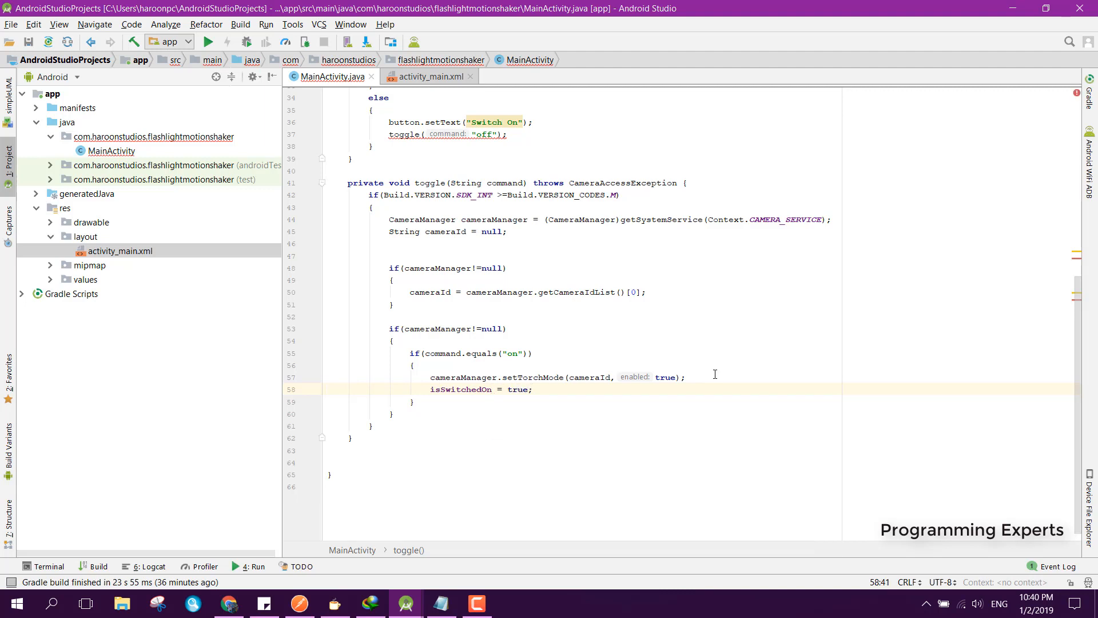
mouse_move(438, 403)
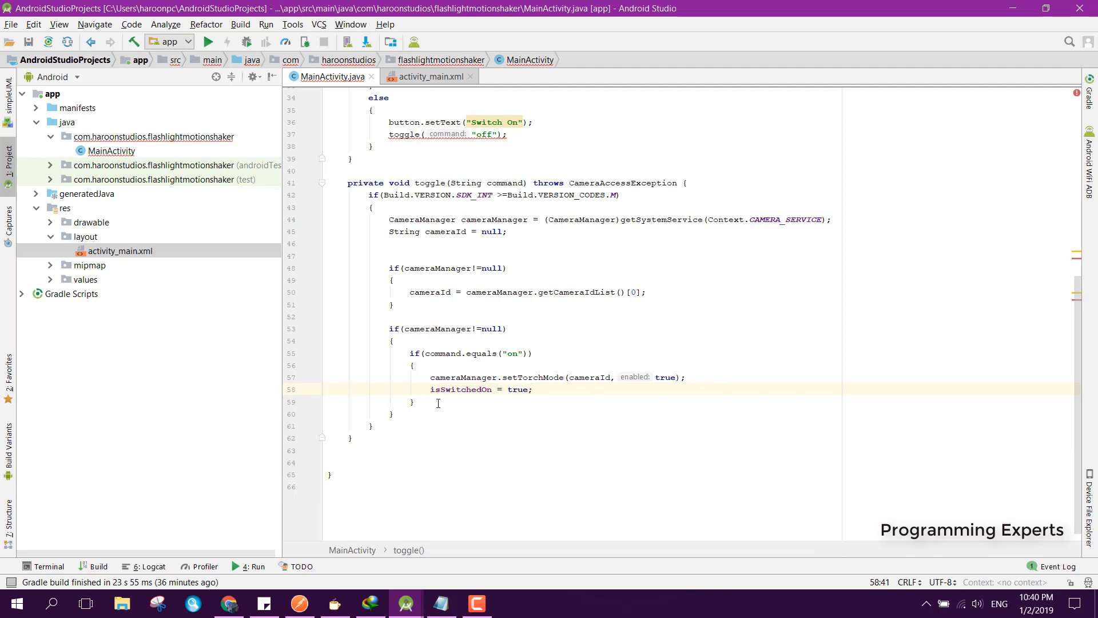
Add an else branch that turns the torch off with cameraManager.setTorchMode(cameraId, false).
type("else")
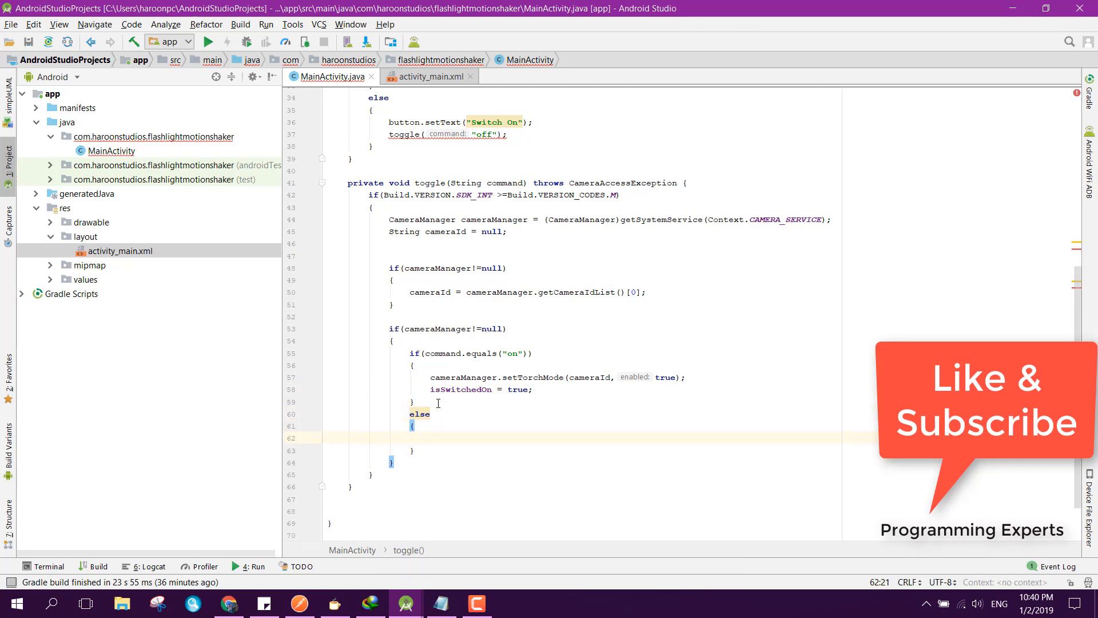
type("cameraManager.setTorchMode();")
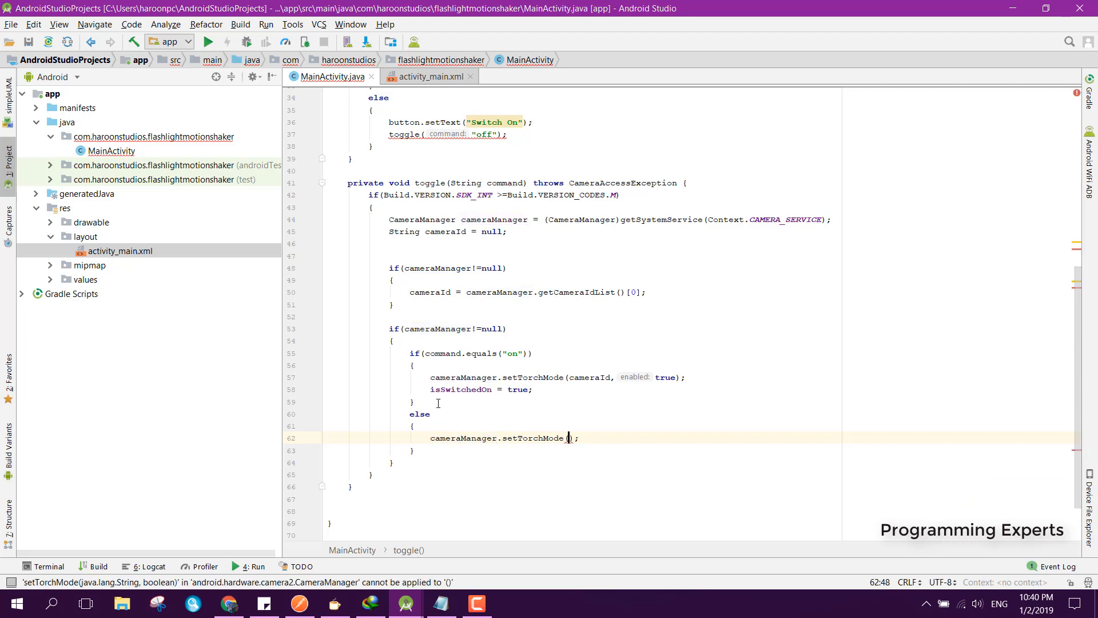
type("cameraId,")
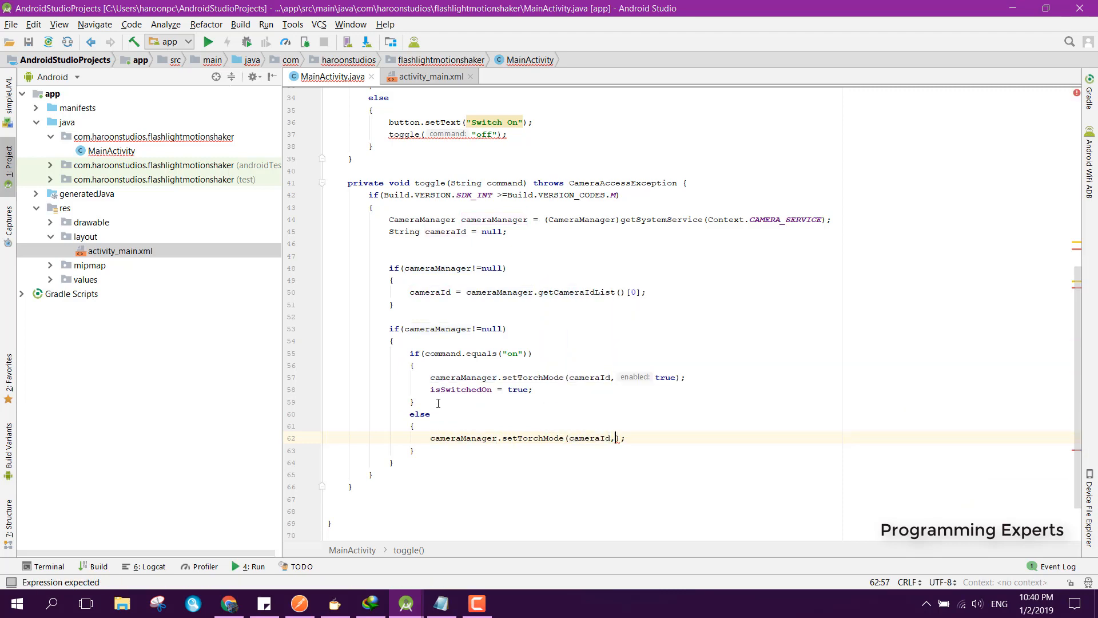
type("false")
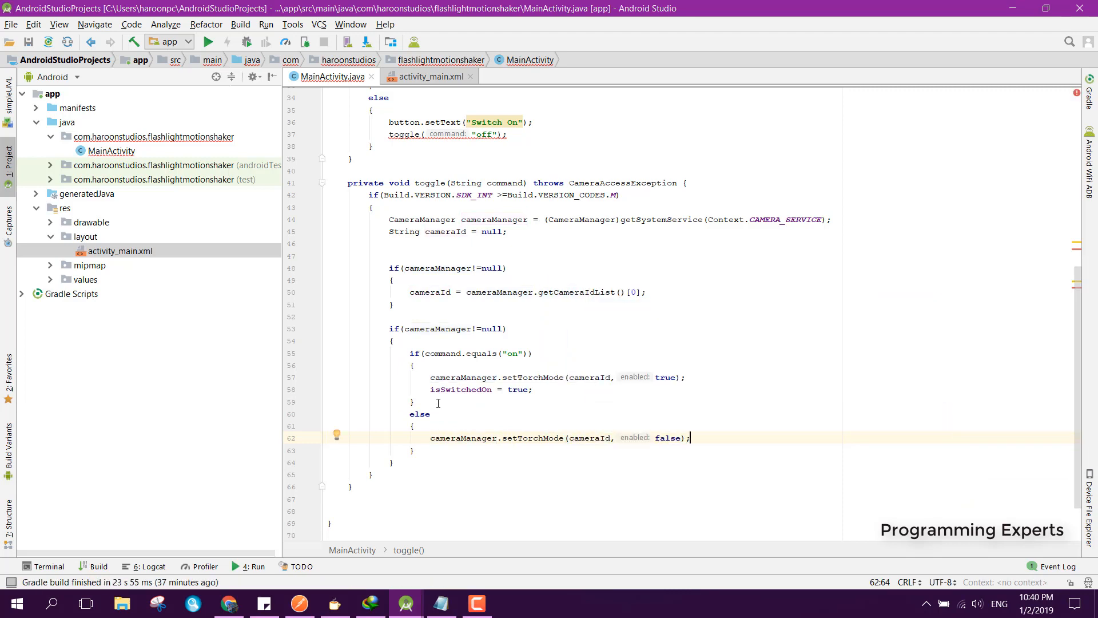
type("is")
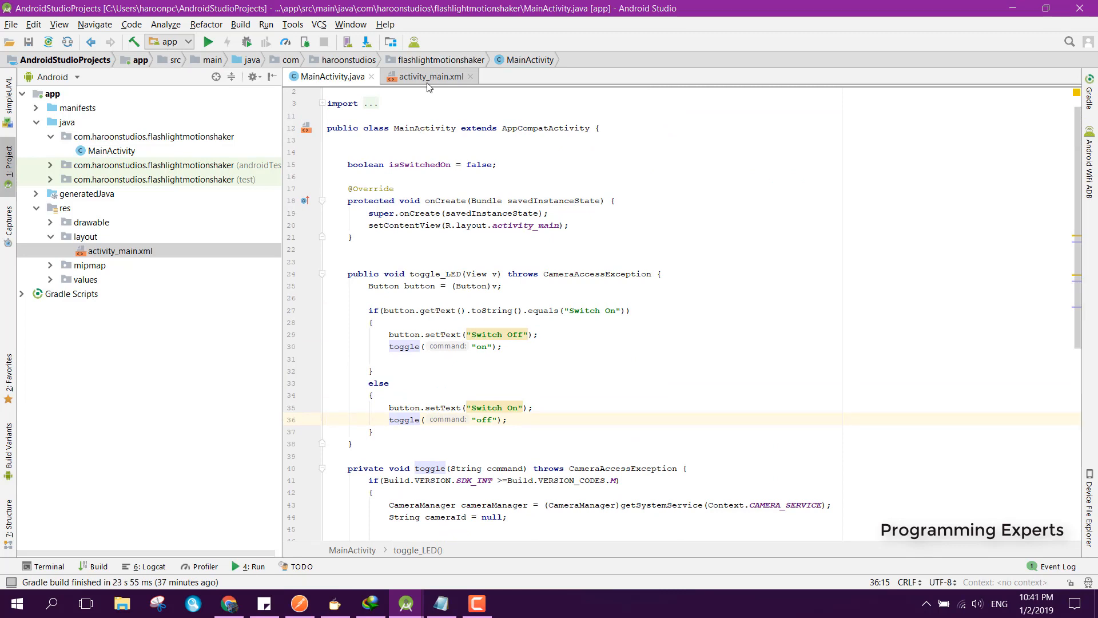
Show activity_main.xml in Design view to preview the Switch On button.
left_click(429, 76)
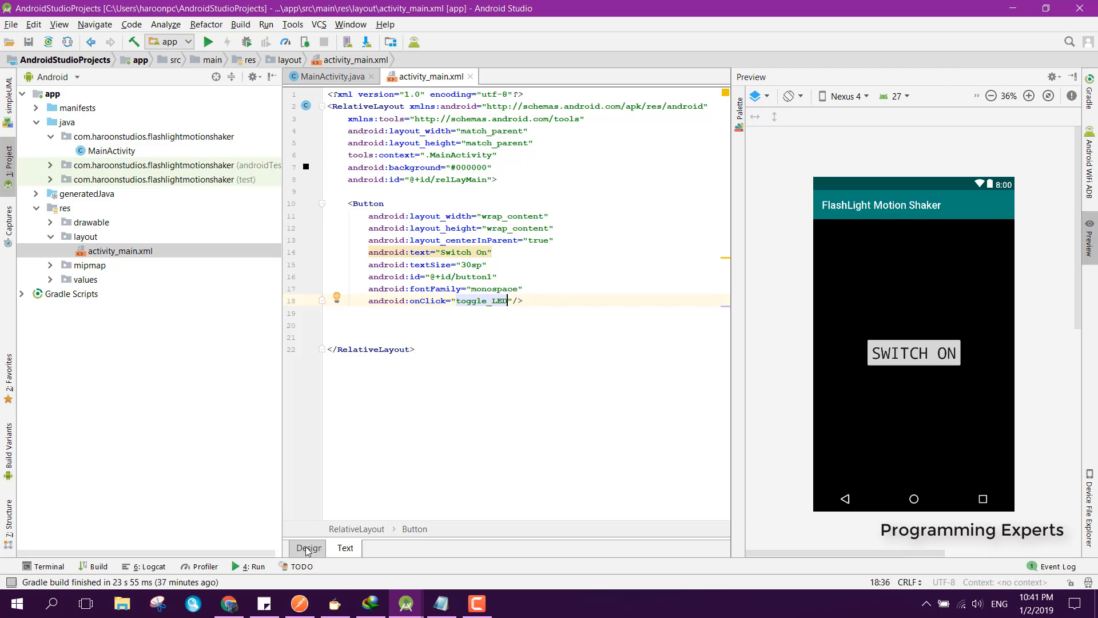
left_click(309, 548)
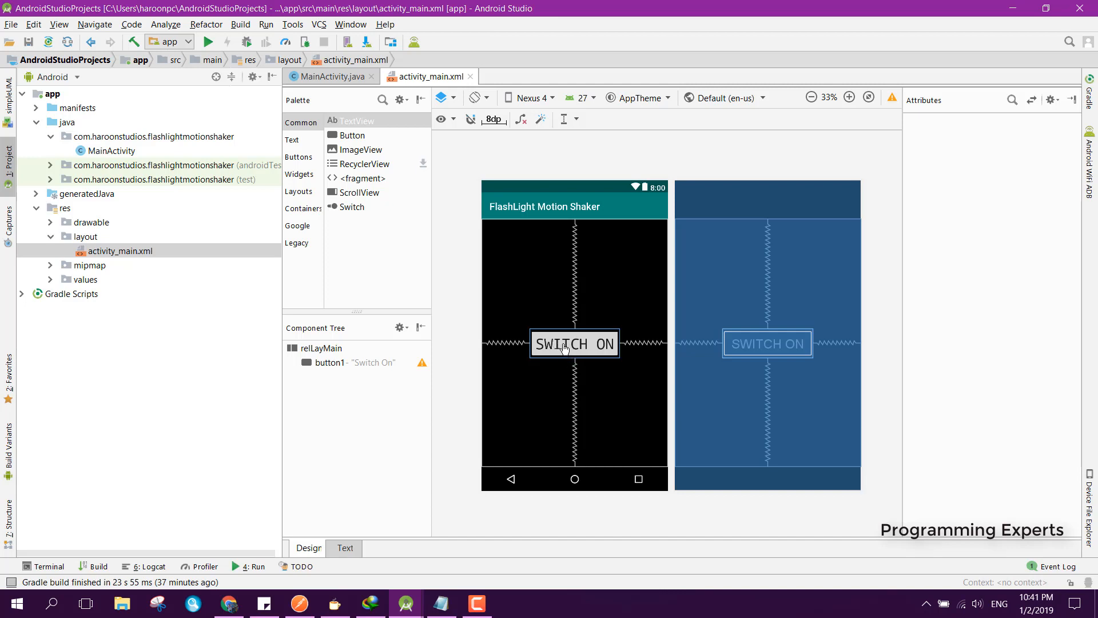
mouse_move(564, 338)
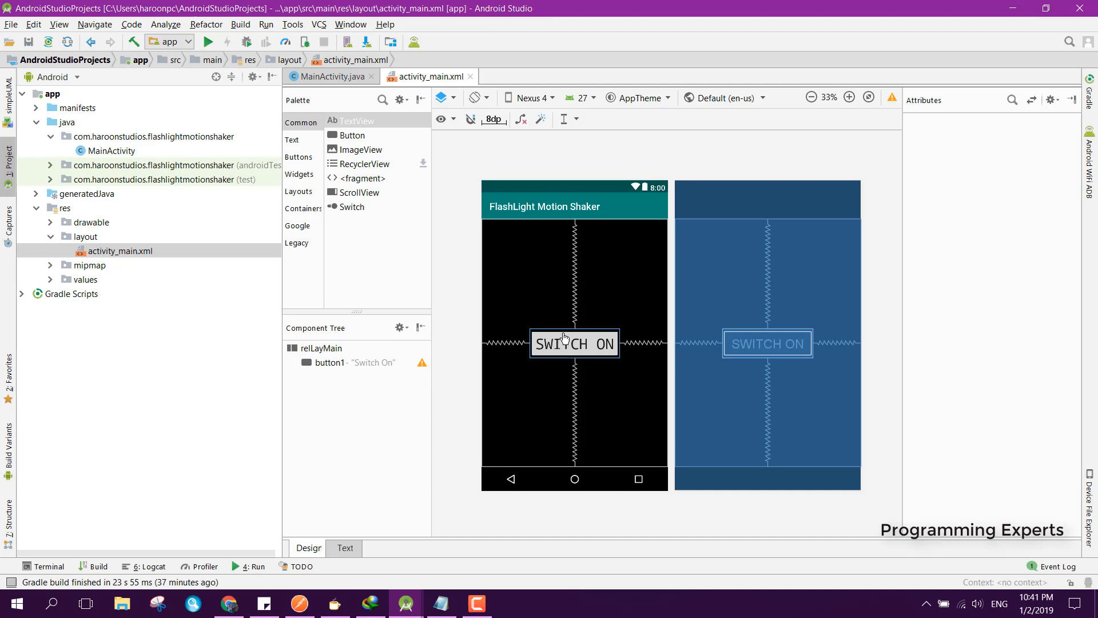